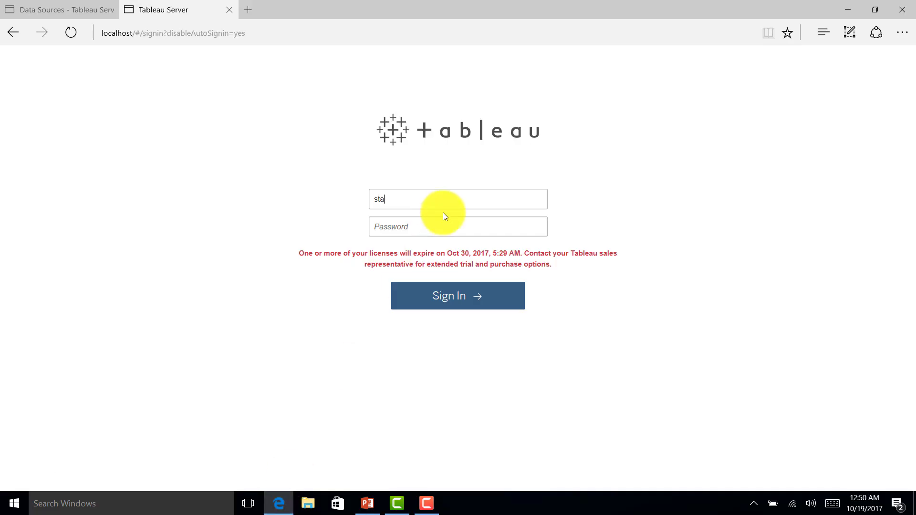
Sign in to Tableau Server as yahead to reach the site selection list.
type("yahead")
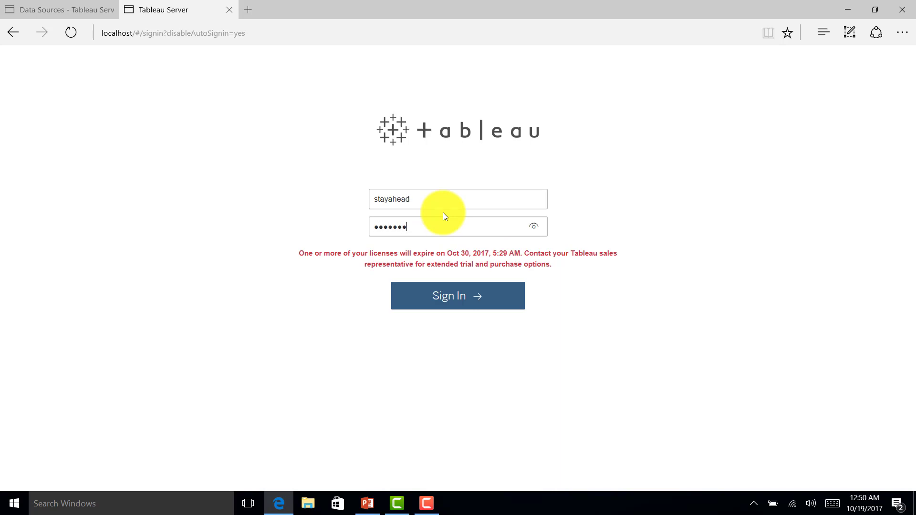
left_click(458, 296)
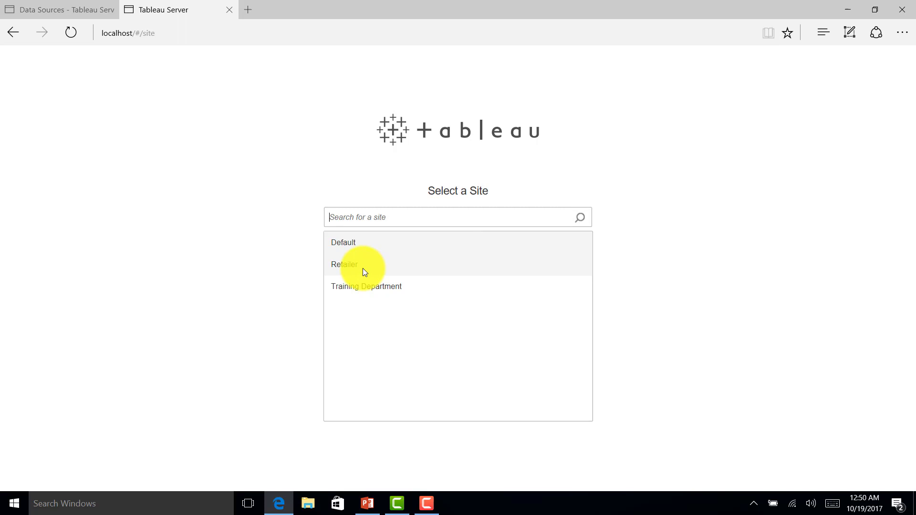
Enter the Retailer site and show its Site Status activity dashboards.
left_click(344, 264)
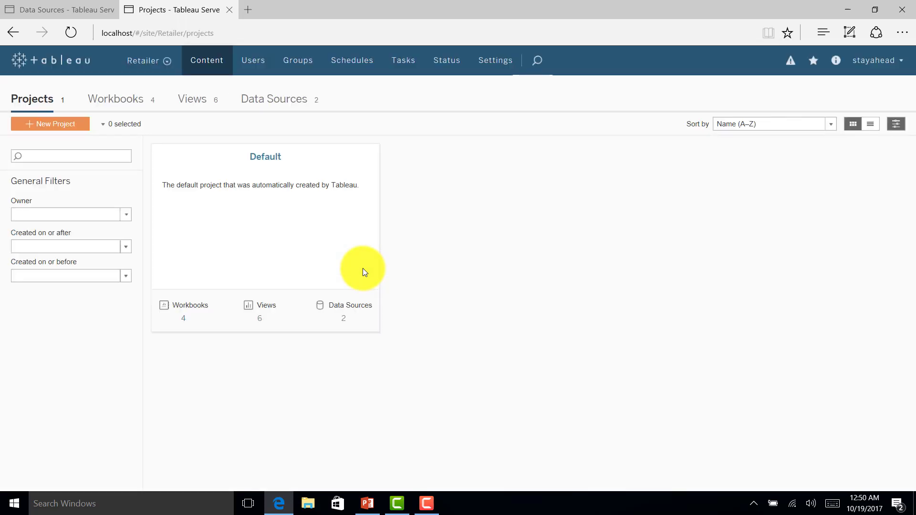
mouse_move(464, 221)
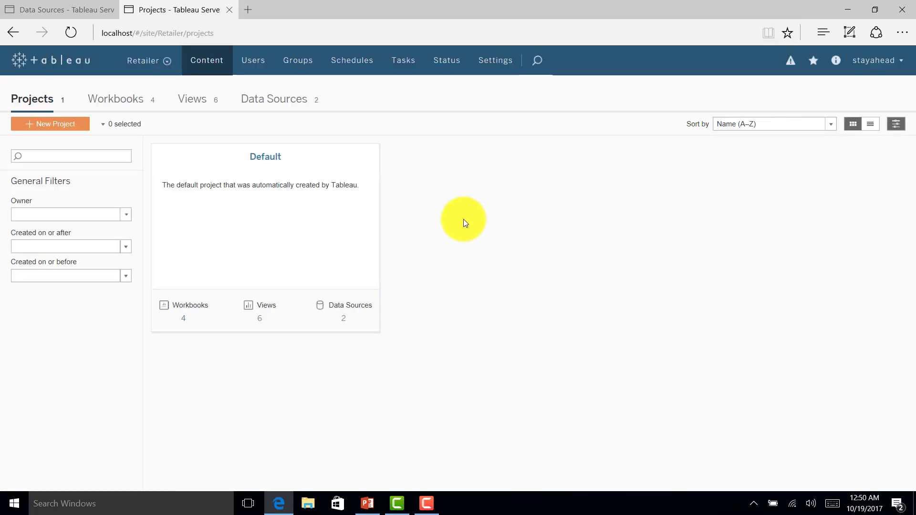
mouse_move(445, 60)
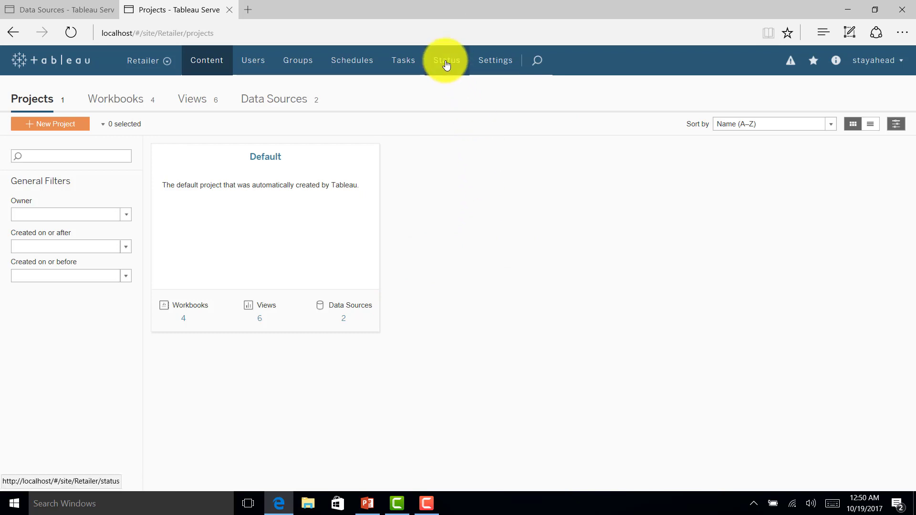
left_click(446, 60)
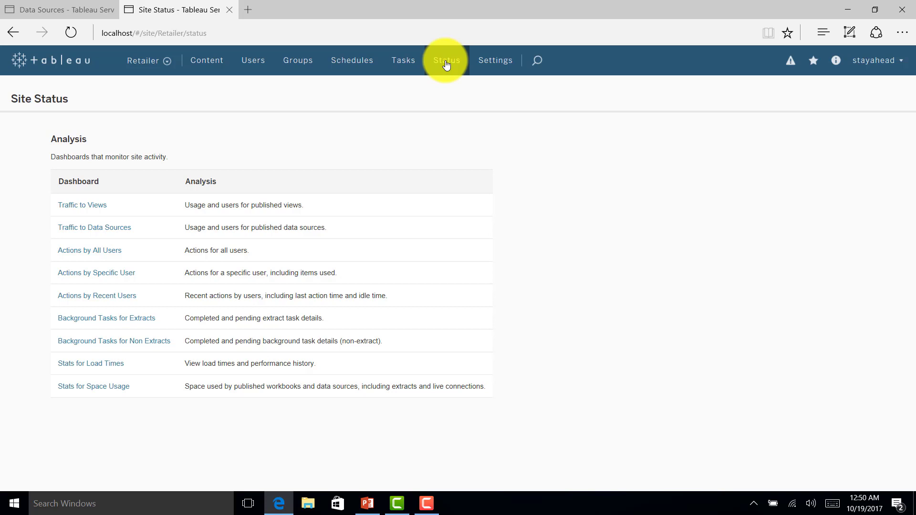
mouse_move(81, 205)
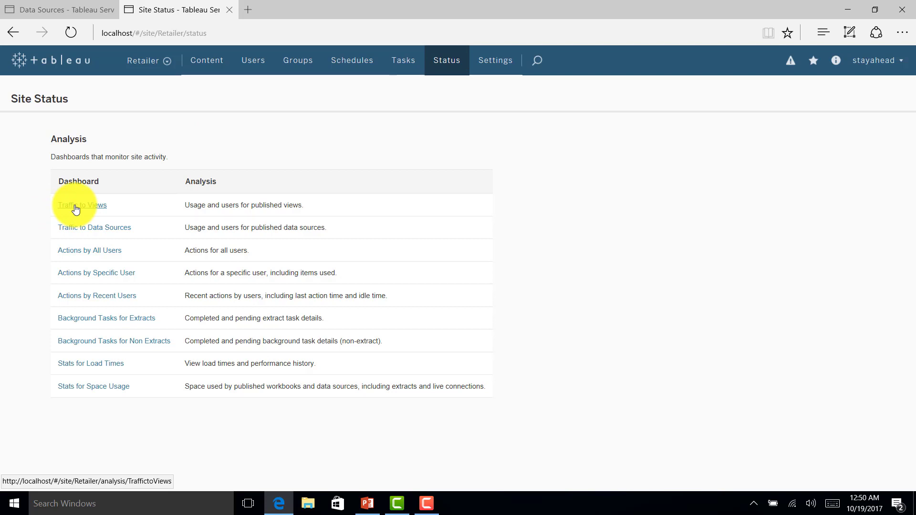
mouse_move(247, 211)
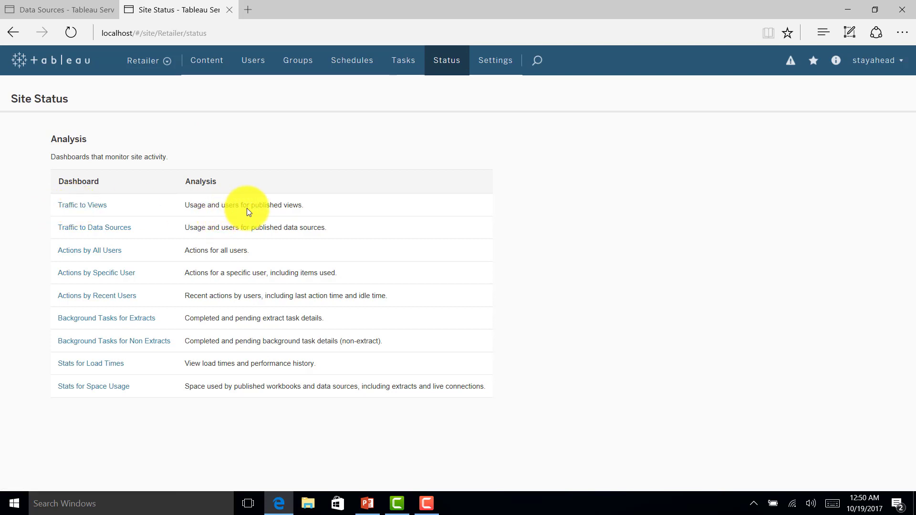
Open Traffic to Views, filter views to Profit by State, then reset to (All).
left_click(82, 205)
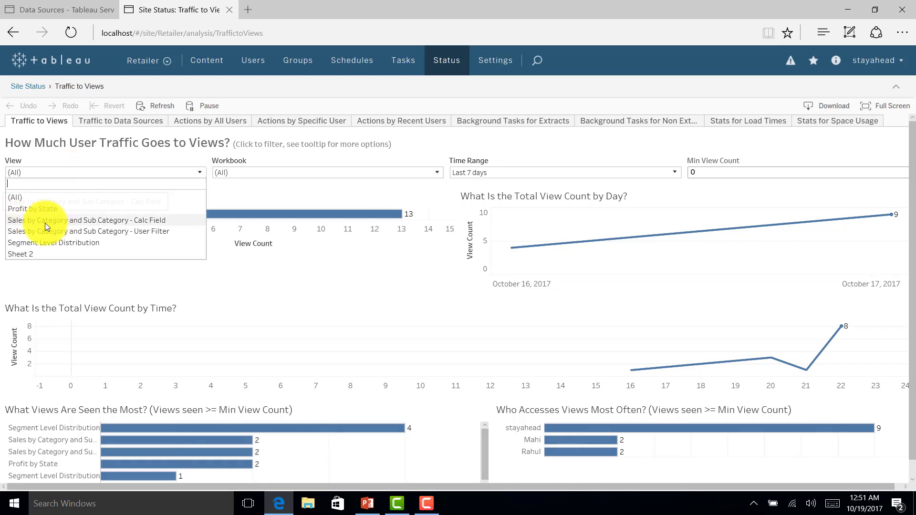
mouse_move(68, 209)
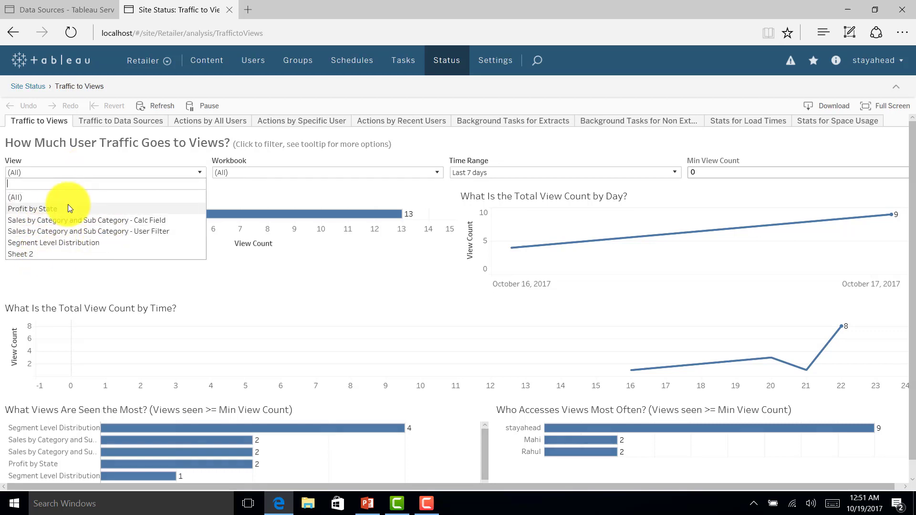
left_click(32, 209)
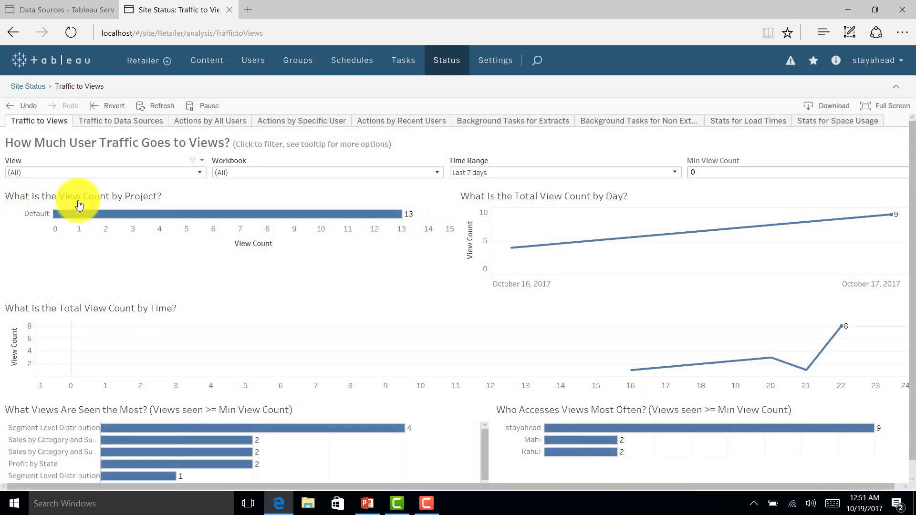
mouse_move(324, 228)
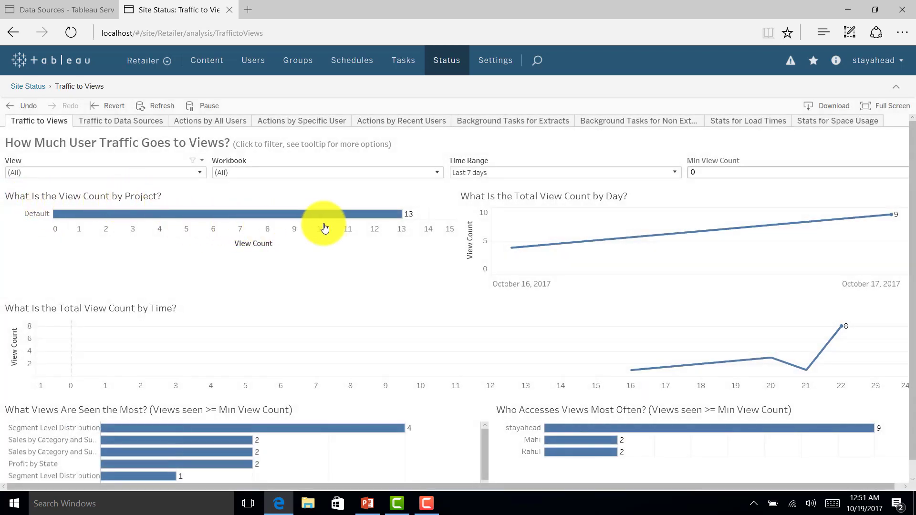
left_click(198, 172)
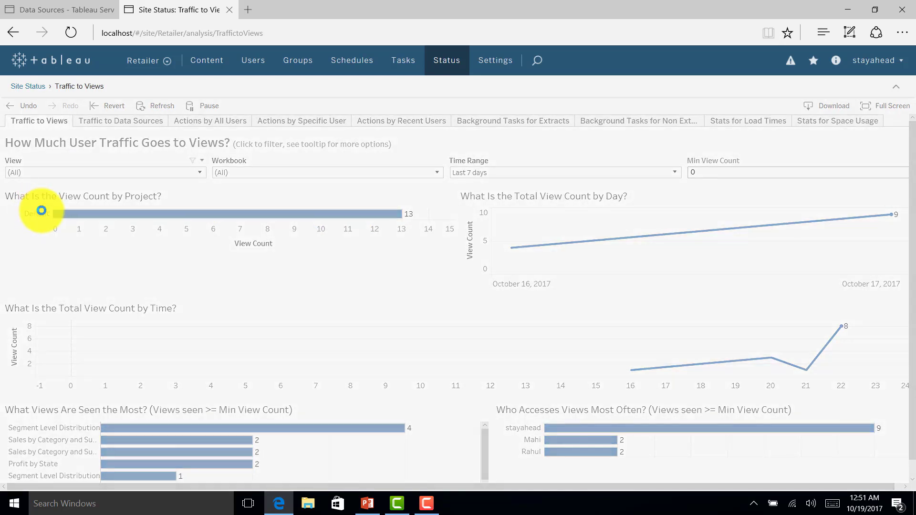
left_click(105, 172)
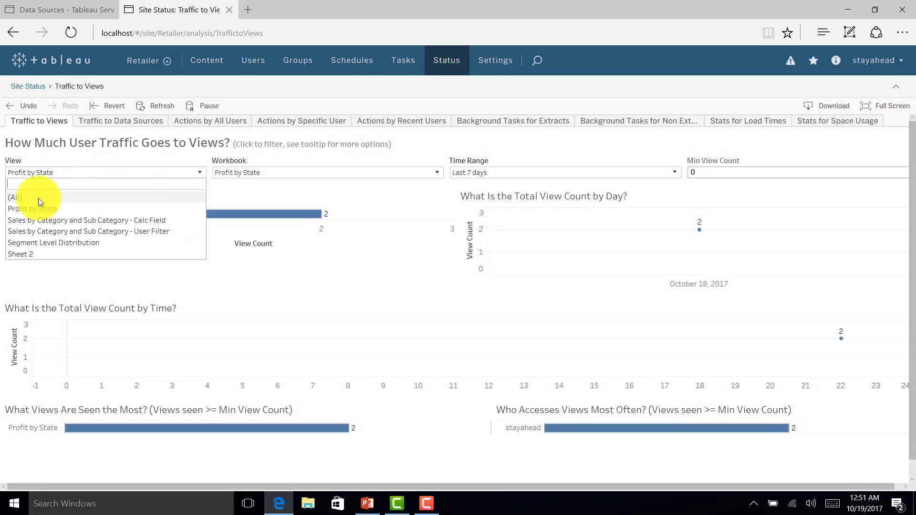
left_click(14, 198)
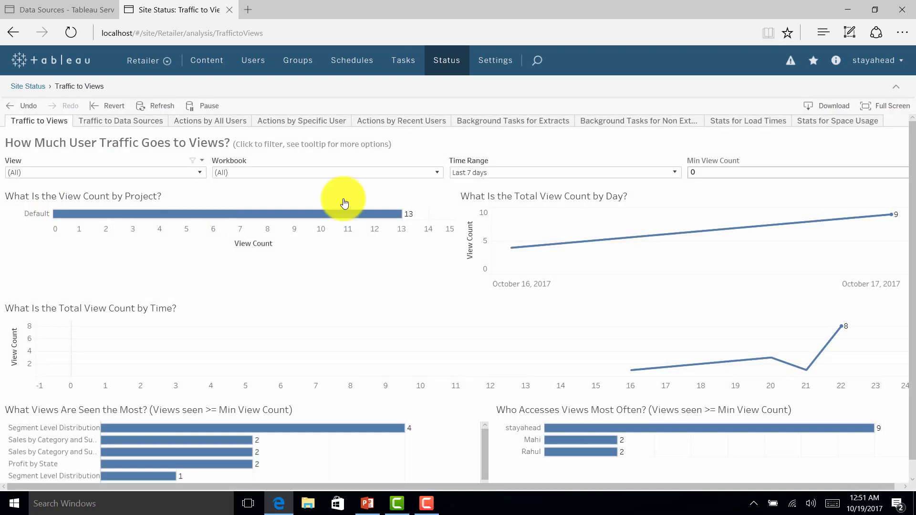
mouse_move(581, 208)
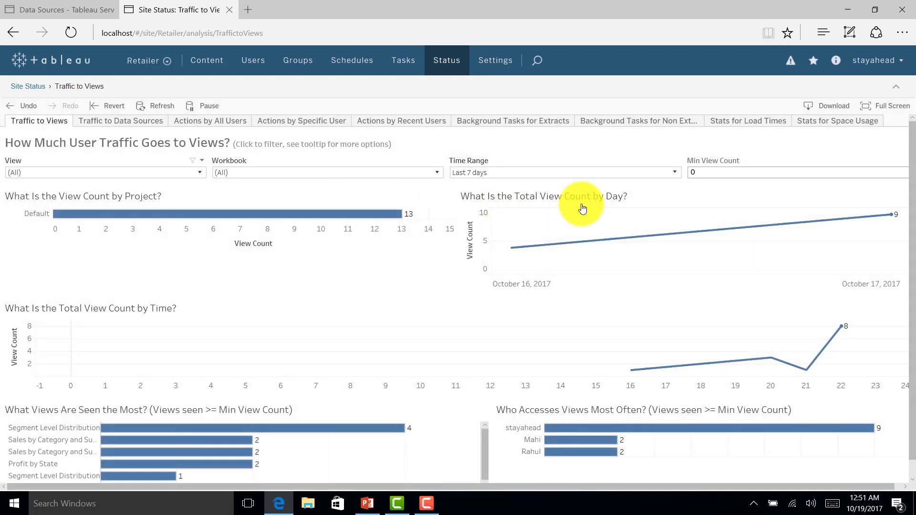
mouse_move(737, 235)
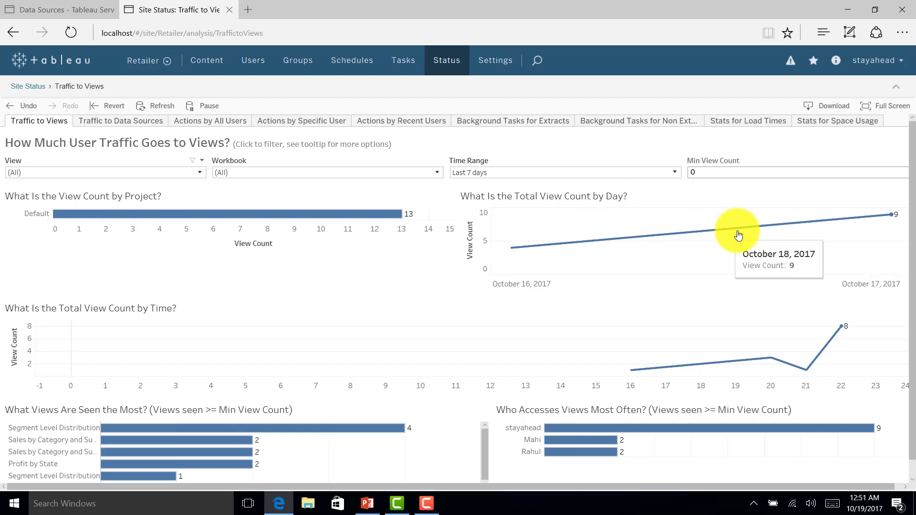
mouse_move(885, 218)
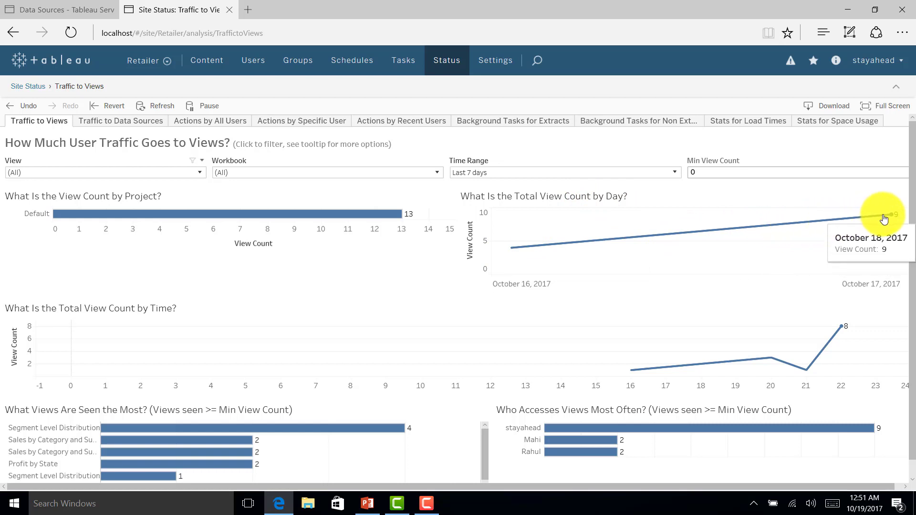
mouse_move(514, 245)
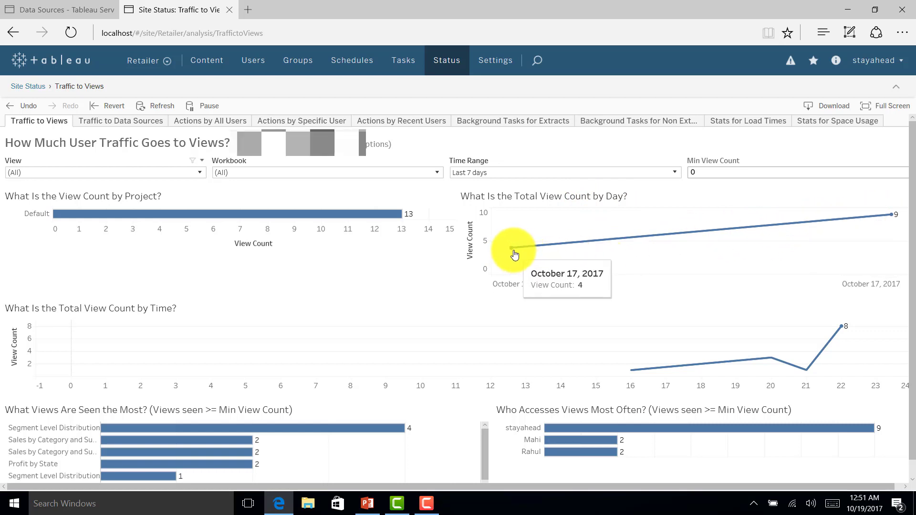
mouse_move(891, 217)
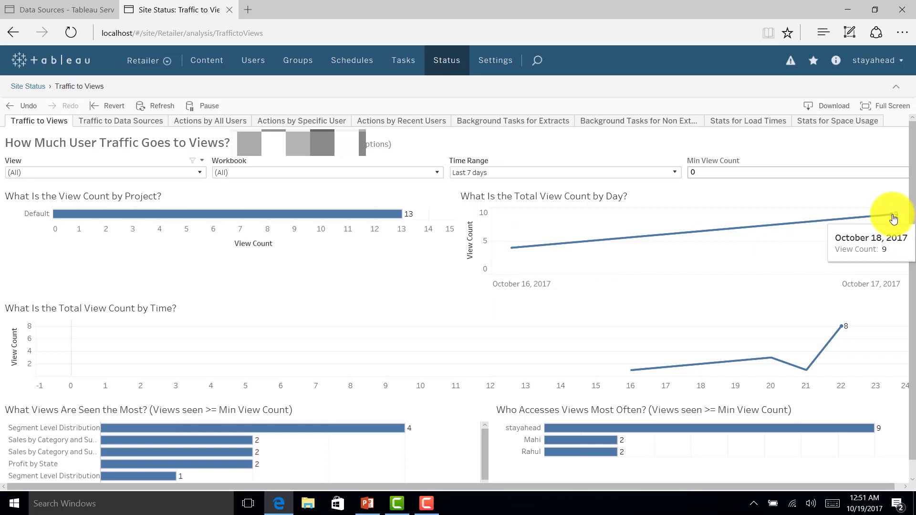
mouse_move(175, 217)
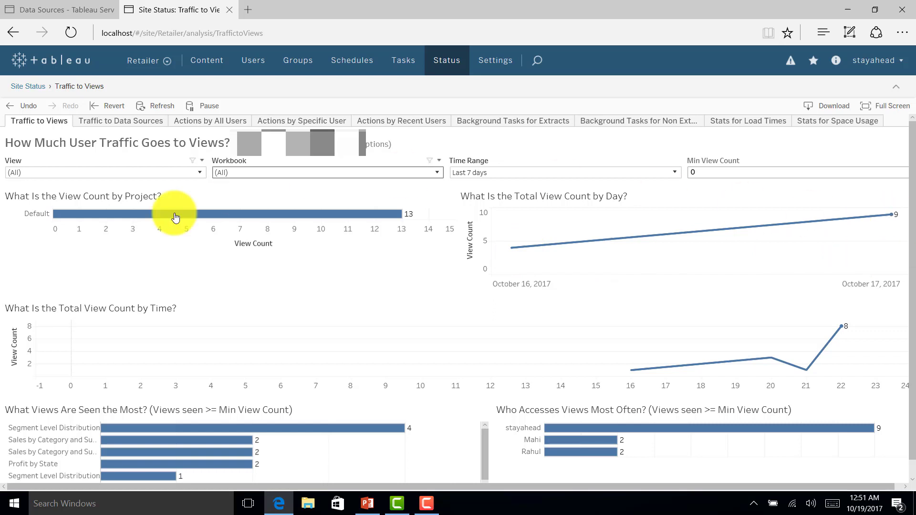
mouse_move(15, 318)
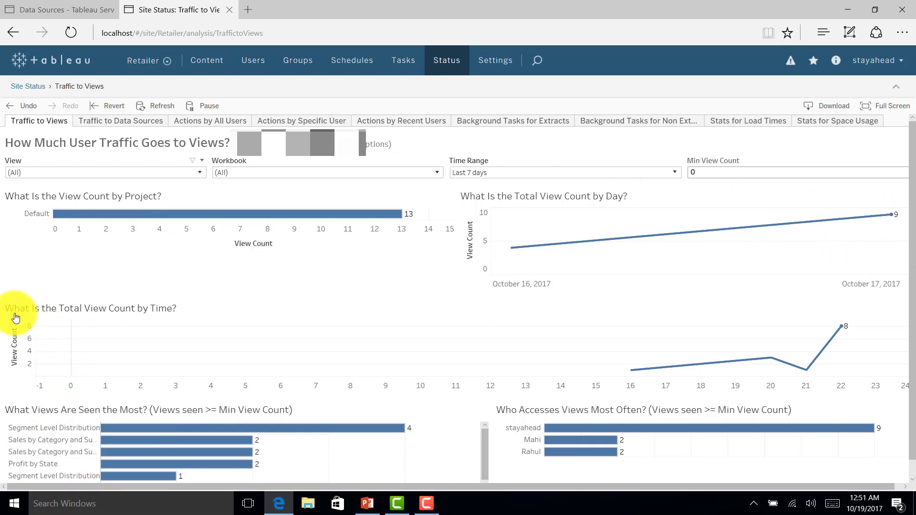
mouse_move(336, 373)
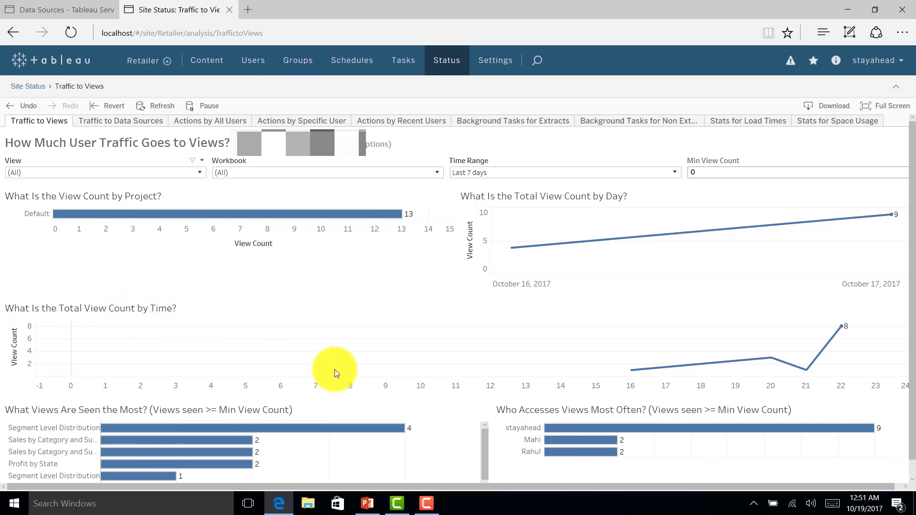
mouse_move(592, 364)
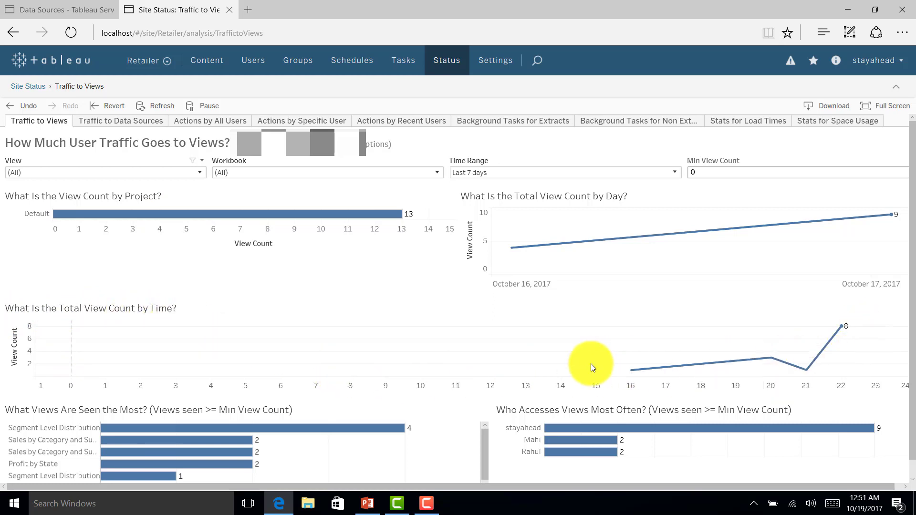
Scroll the Traffic to Views dashboard to reveal the full most-viewed list.
scroll("up", 3)
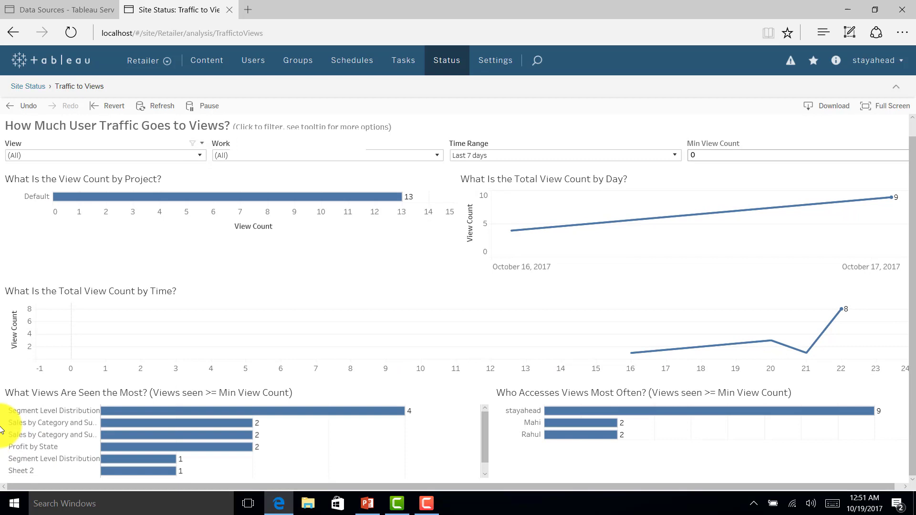
mouse_move(111, 399)
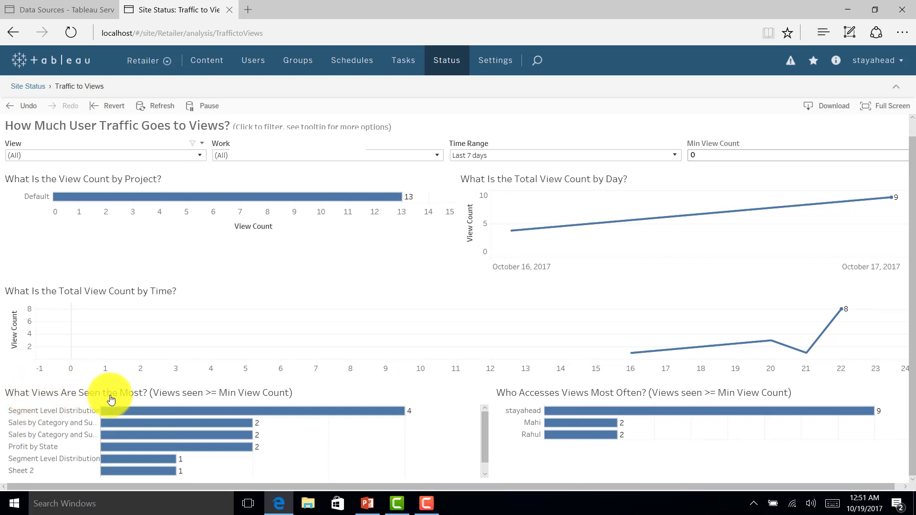
mouse_move(425, 415)
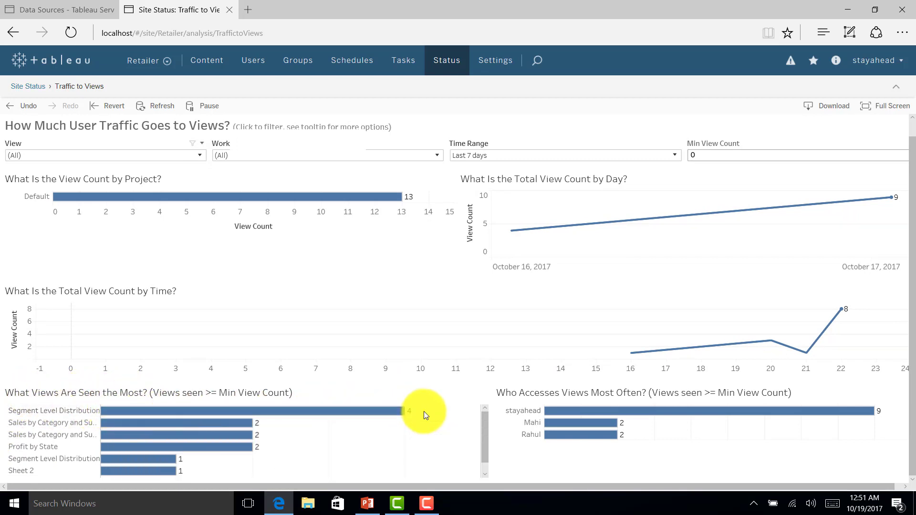
mouse_move(117, 466)
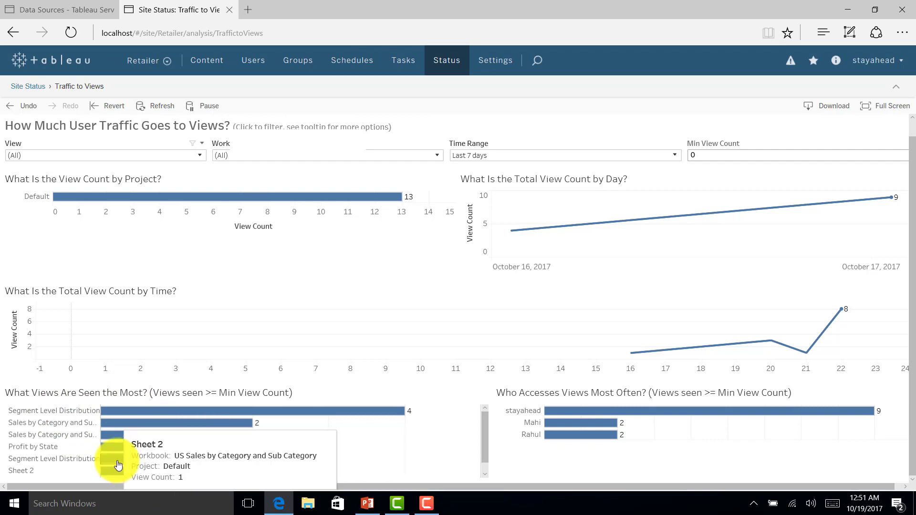
mouse_move(599, 404)
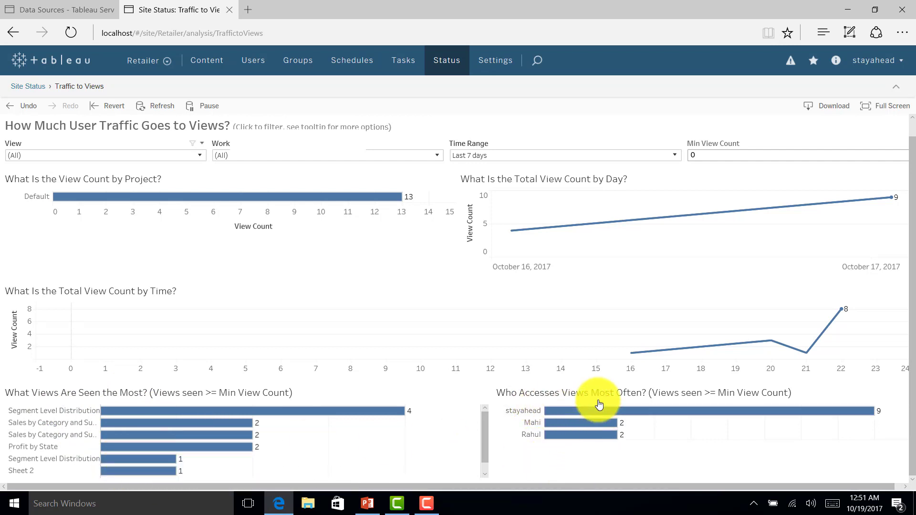
mouse_move(516, 419)
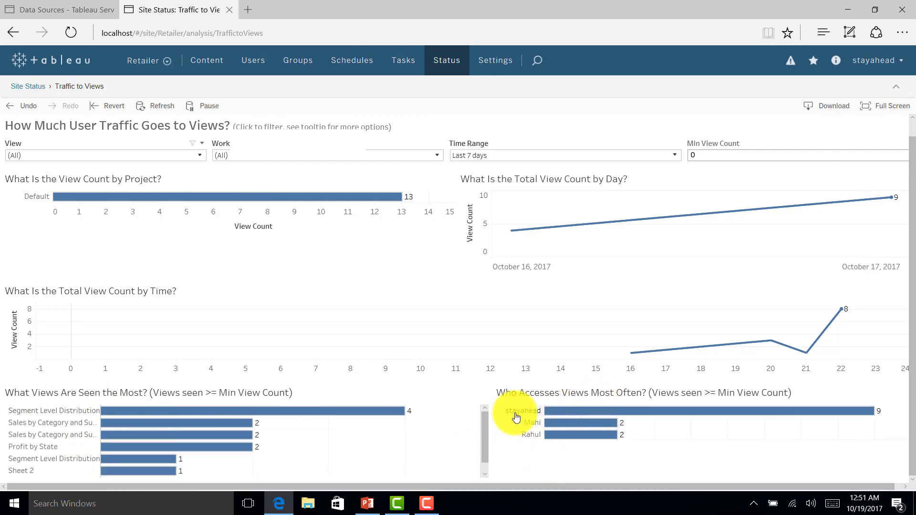
mouse_move(529, 449)
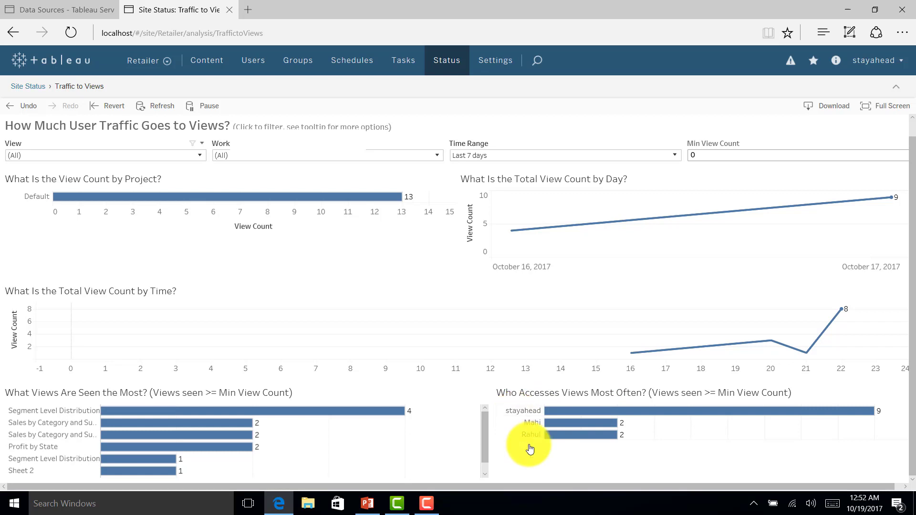
mouse_move(647, 407)
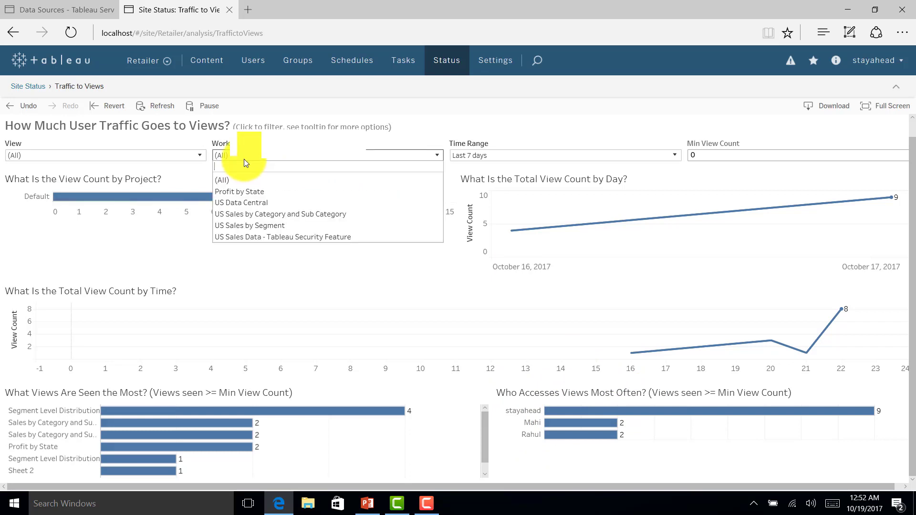
Filter traffic to the Profit by State workbook, then set the workbook filter to (All).
left_click(221, 180)
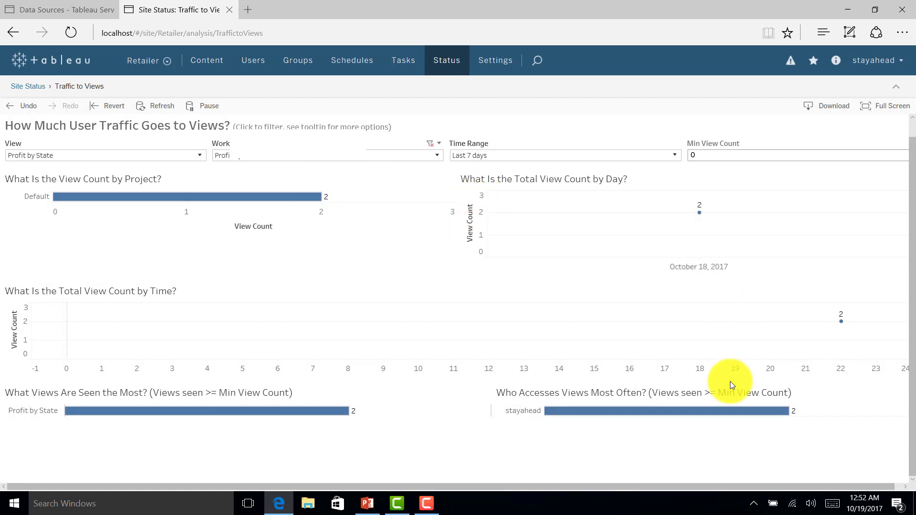
left_click(328, 155)
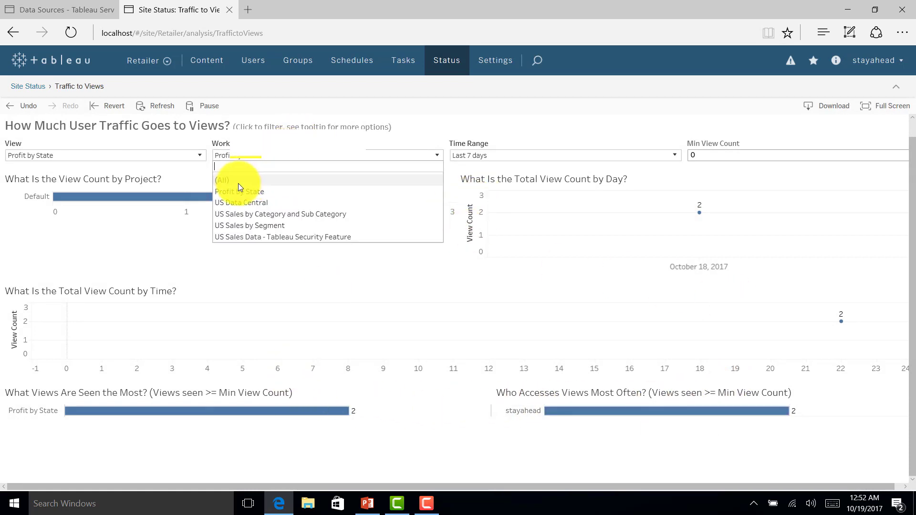
left_click(221, 179)
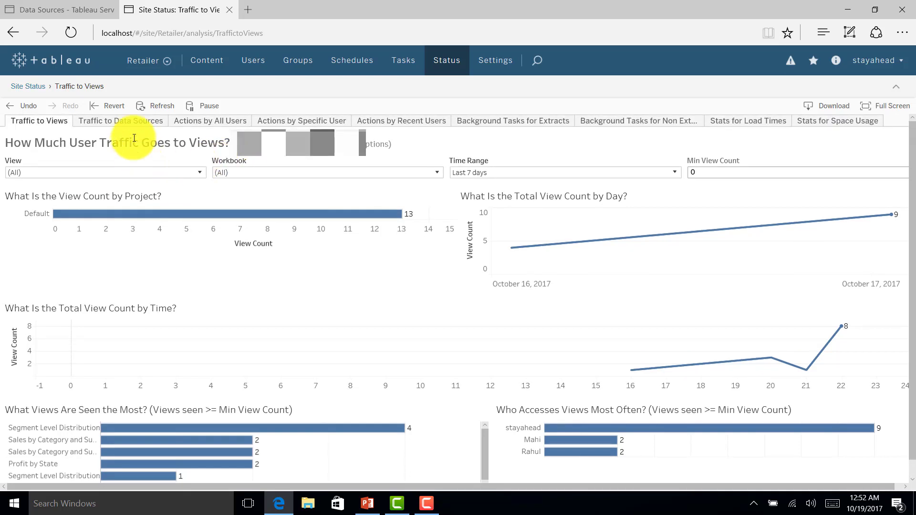
mouse_move(125, 125)
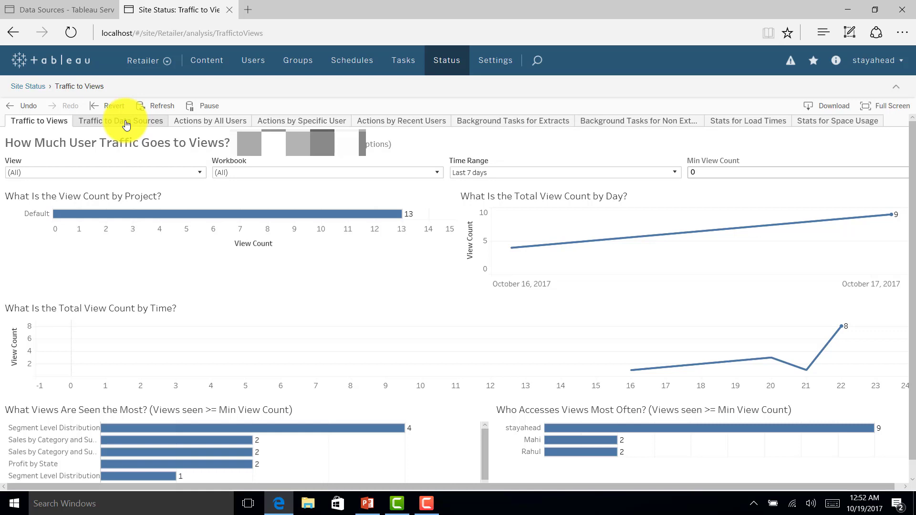
Switch to the Traffic to Data Sources dashboard and check the Data Source filter list.
left_click(120, 121)
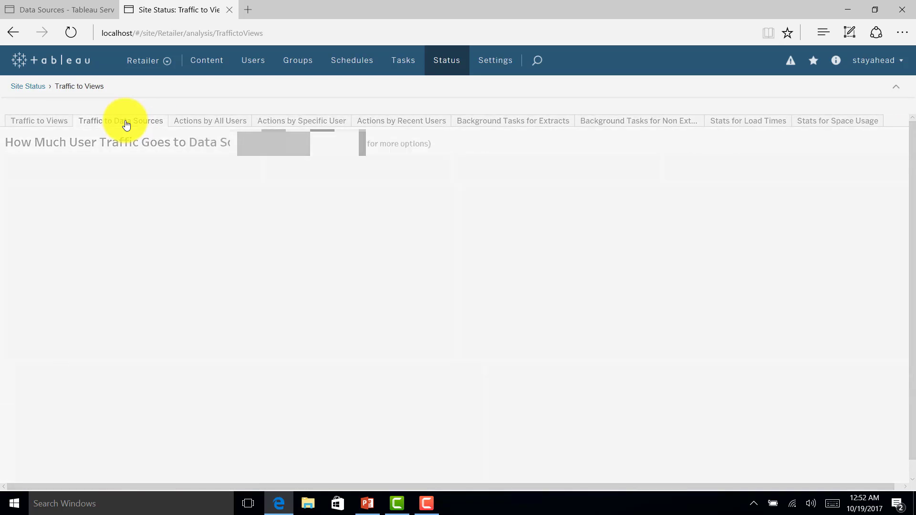
left_click(120, 121)
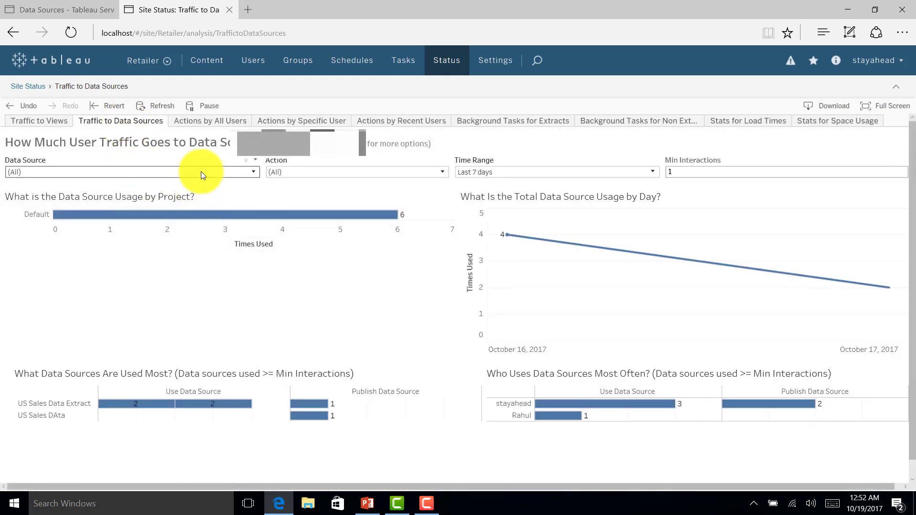
left_click(253, 172)
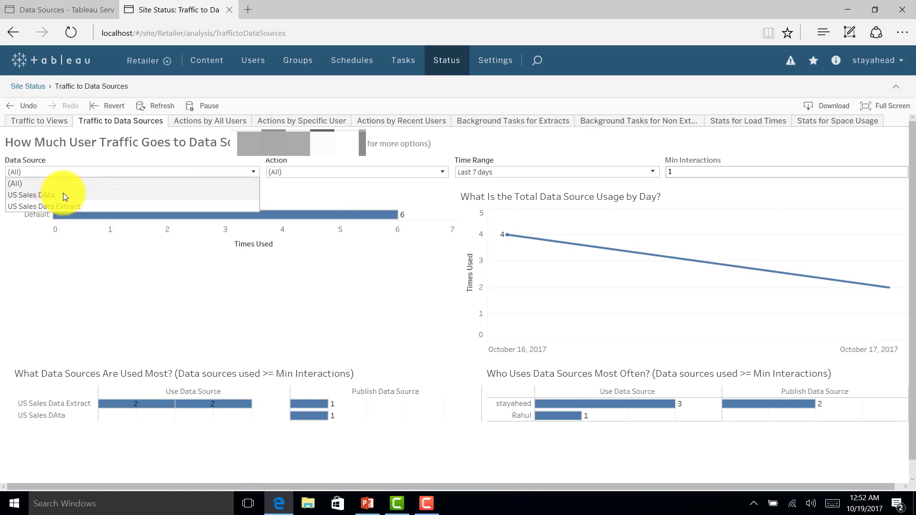
mouse_move(179, 280)
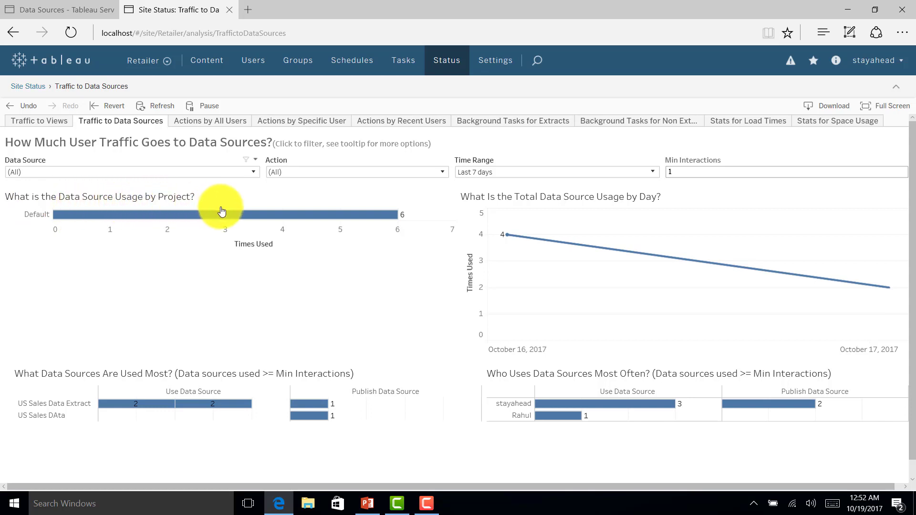
mouse_move(542, 210)
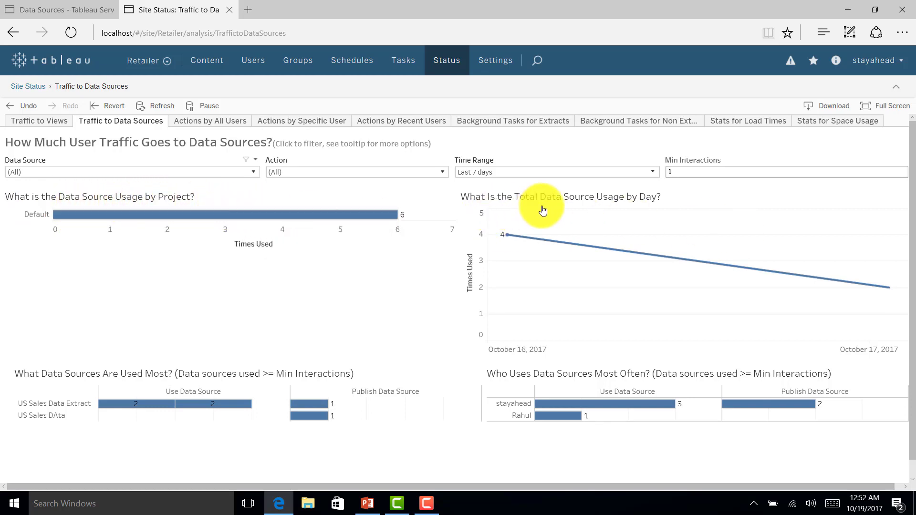
mouse_move(372, 417)
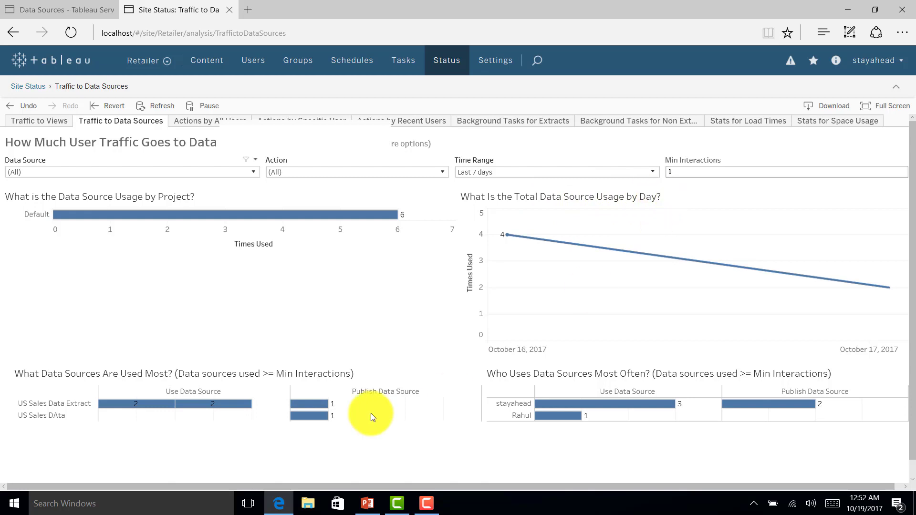
mouse_move(153, 379)
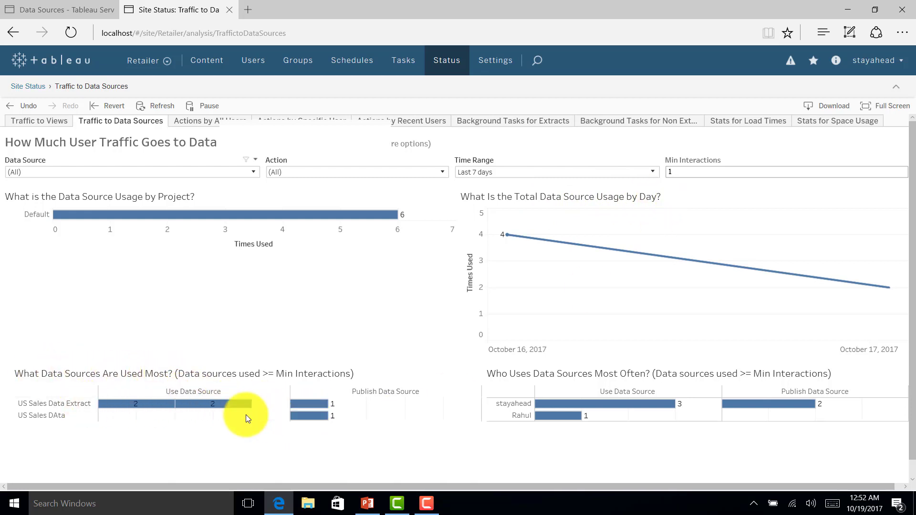
mouse_move(75, 404)
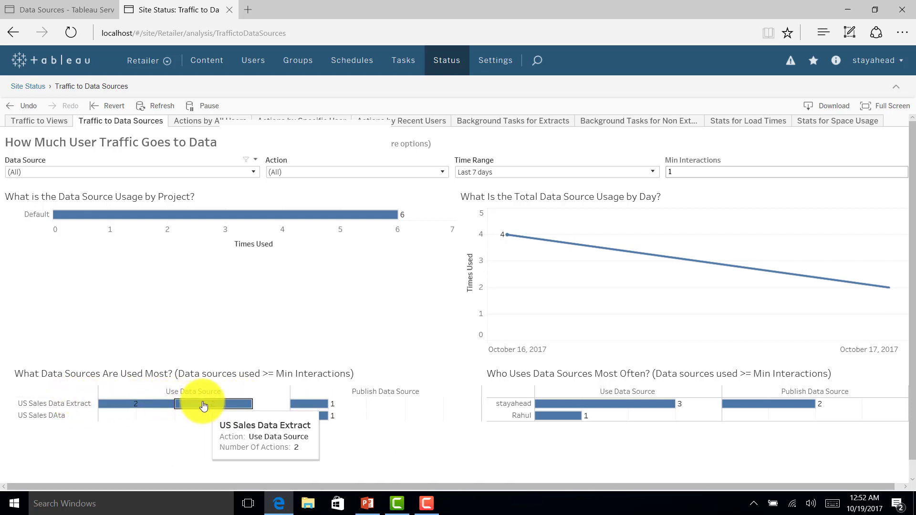
mouse_move(587, 383)
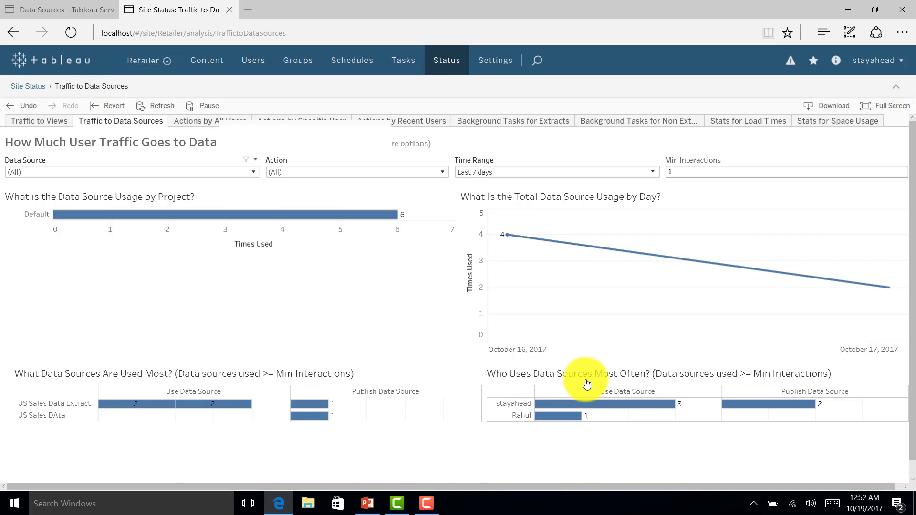
mouse_move(797, 418)
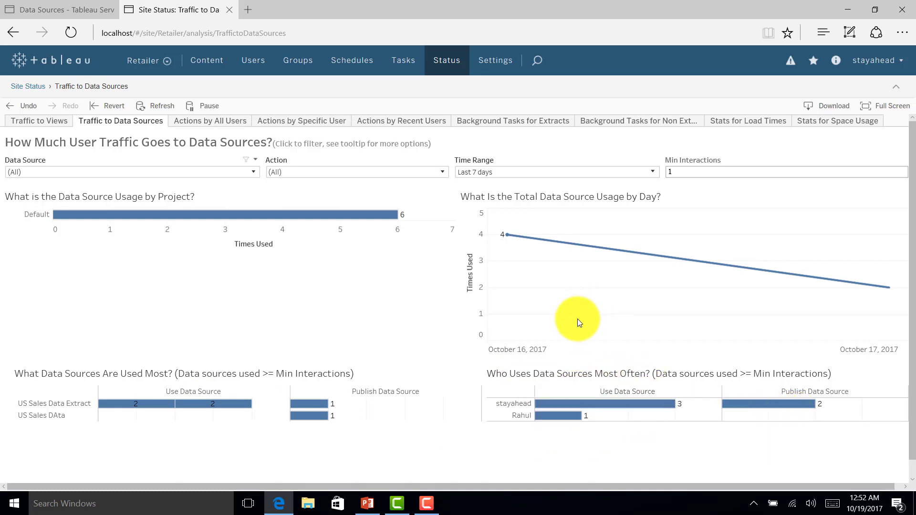
mouse_move(205, 125)
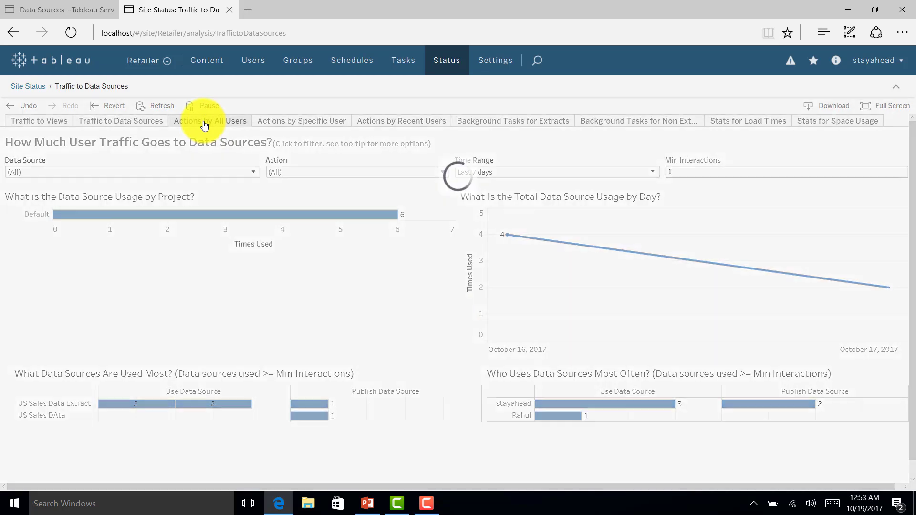
Open Actions by All Users, check the Action filter list, and scroll through the trends.
left_click(209, 121)
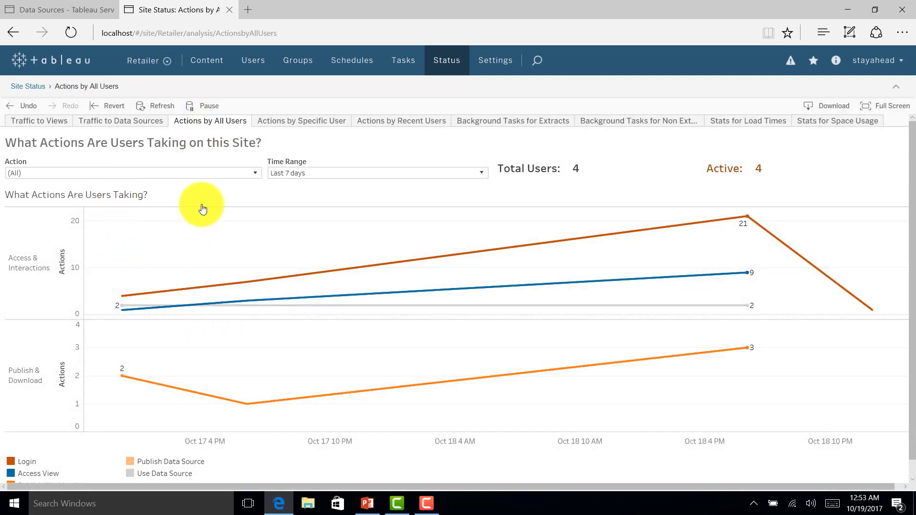
left_click(253, 173)
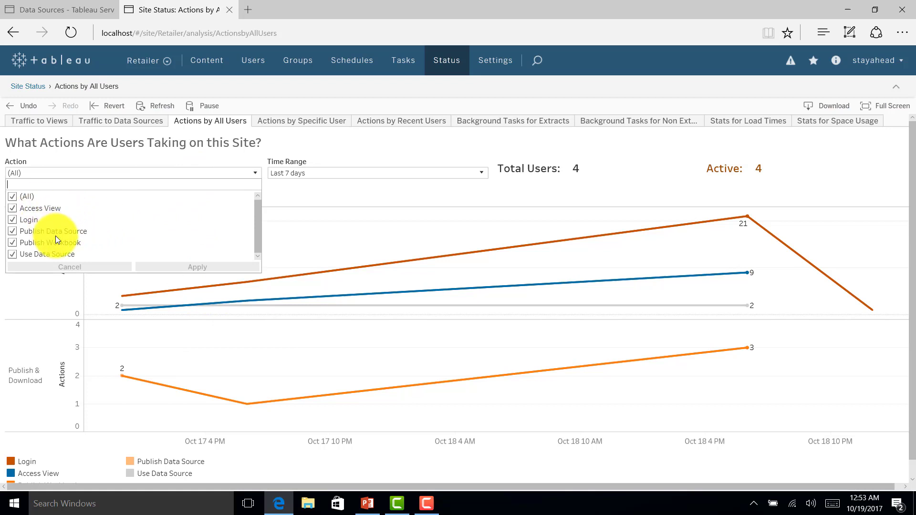
mouse_move(39, 277)
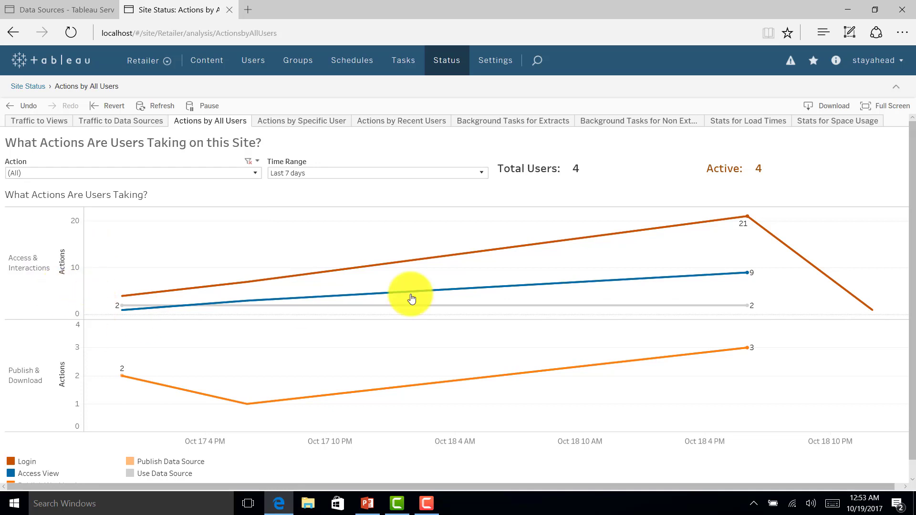
mouse_move(77, 320)
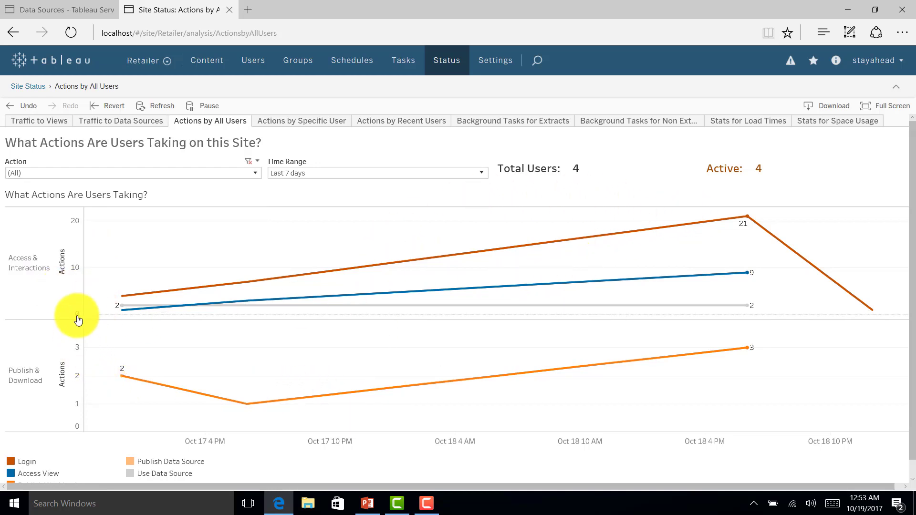
mouse_move(771, 180)
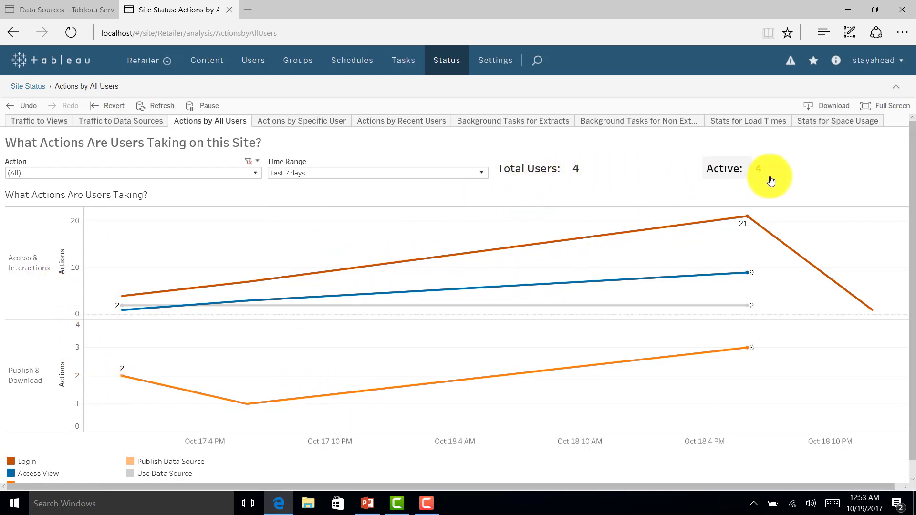
scroll("down", 3)
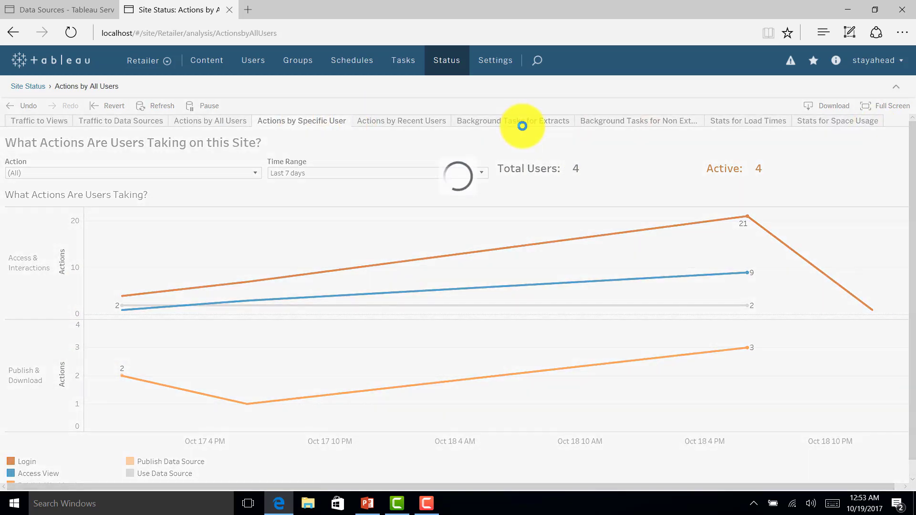
left_click(301, 121)
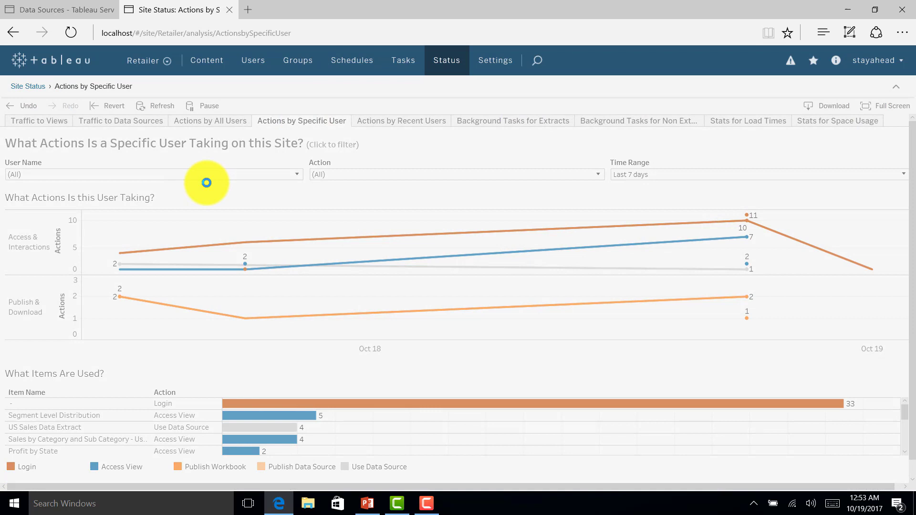
left_click(294, 174)
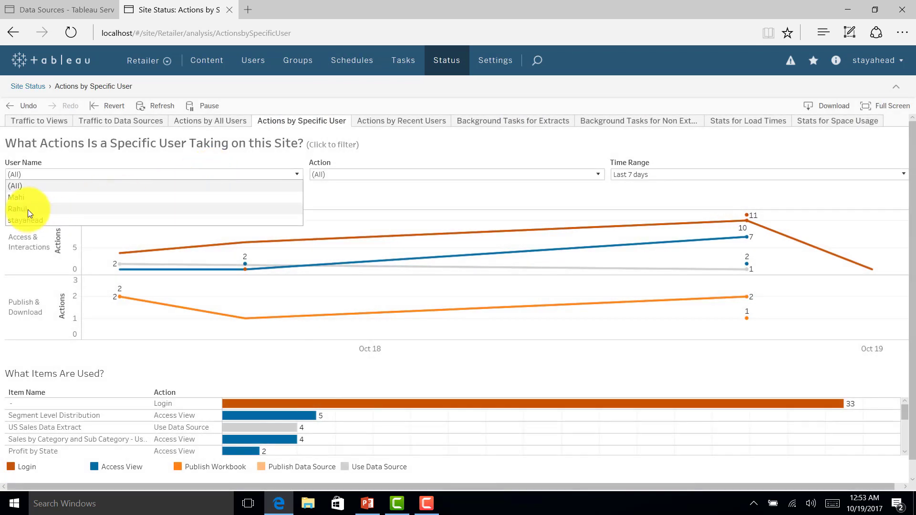
left_click(25, 221)
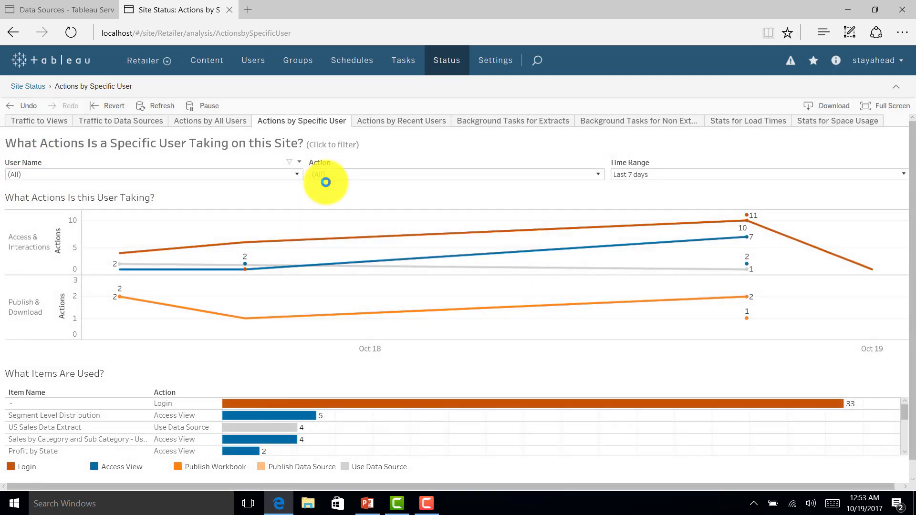
mouse_move(483, 262)
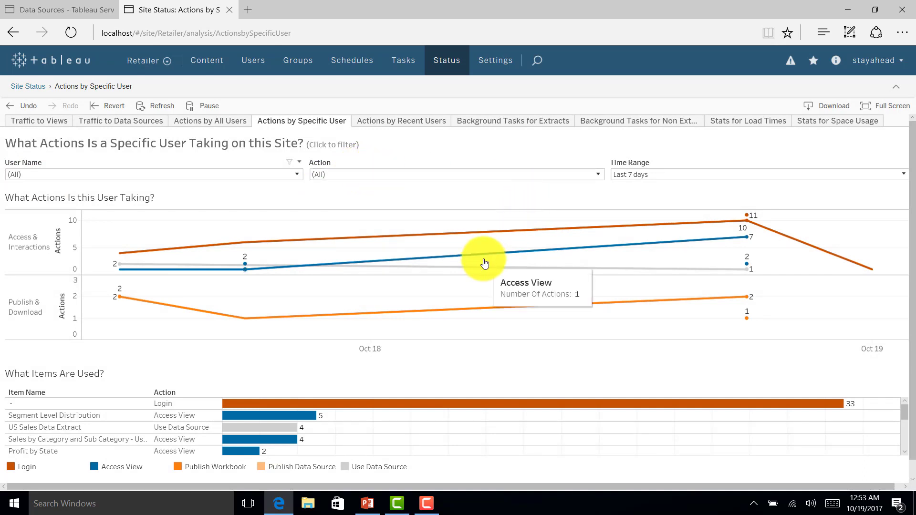
mouse_move(508, 298)
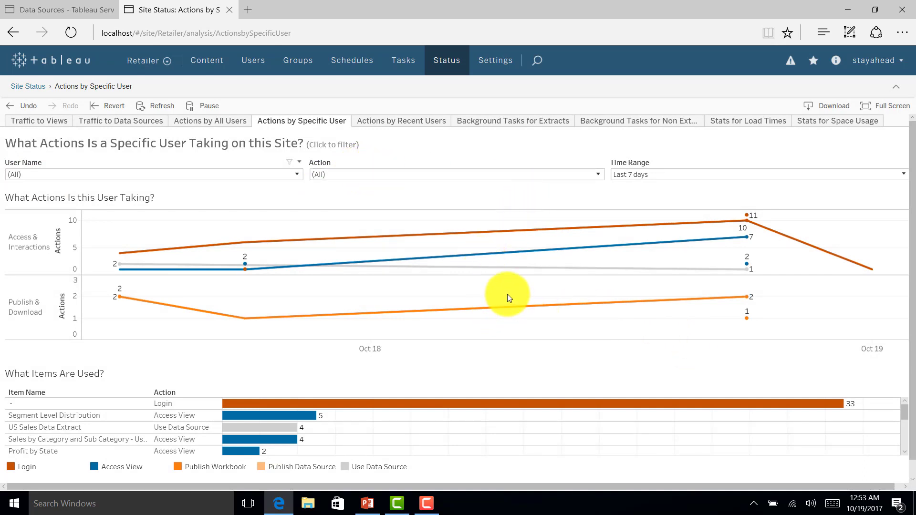
mouse_move(304, 312)
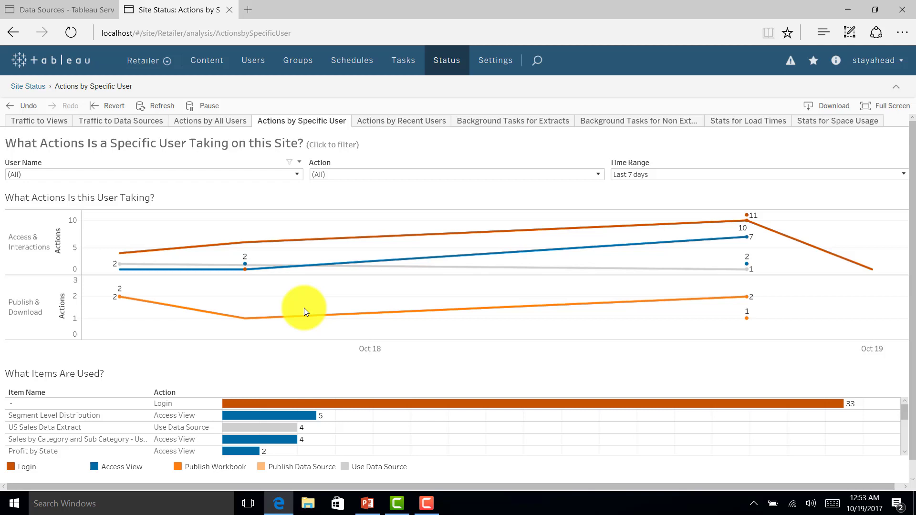
mouse_move(115, 200)
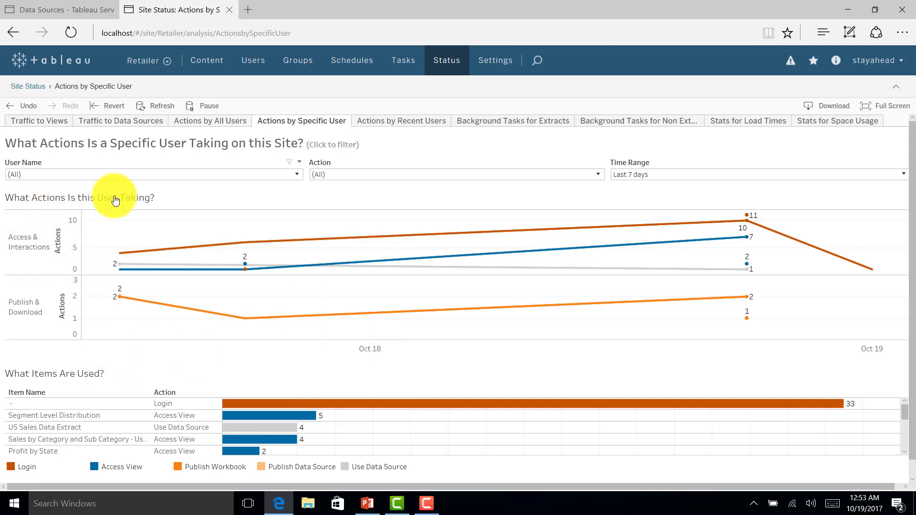
mouse_move(158, 203)
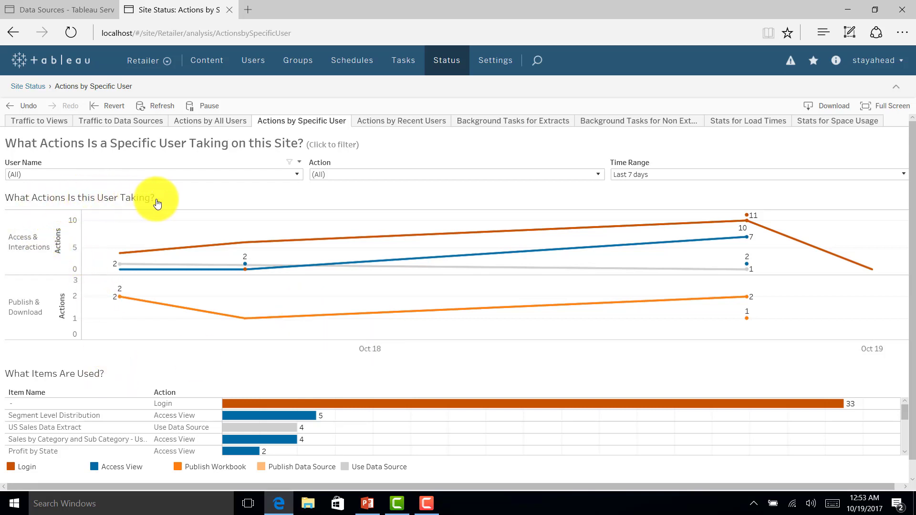
mouse_move(107, 371)
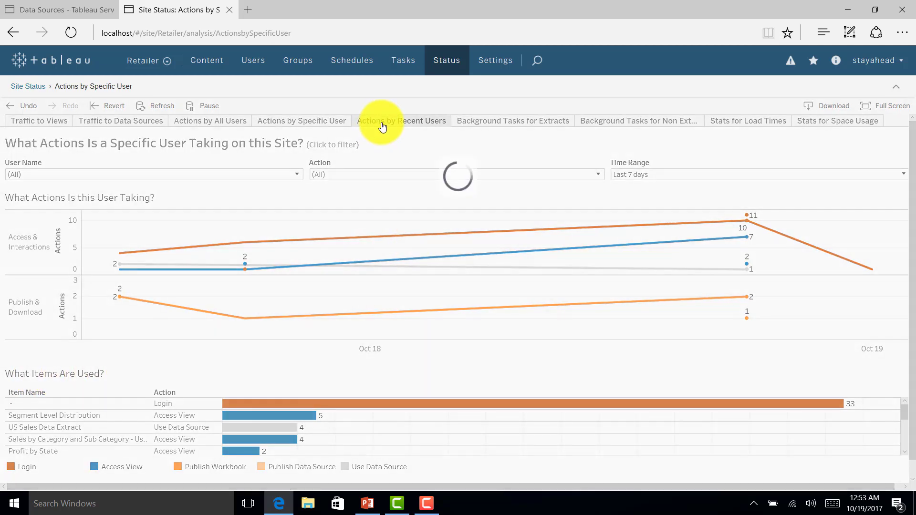
Open the Actions by Recent Users dashboard showing stayahead's recent activity.
left_click(402, 121)
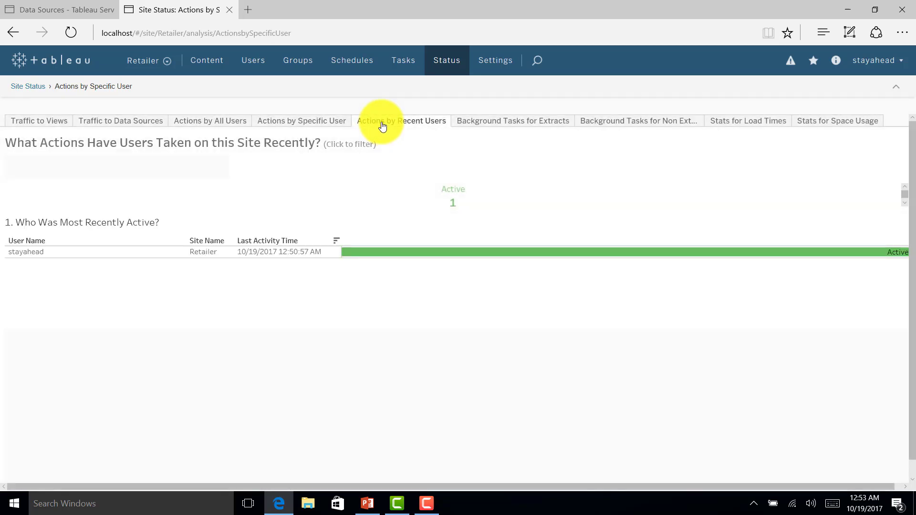
left_click(401, 120)
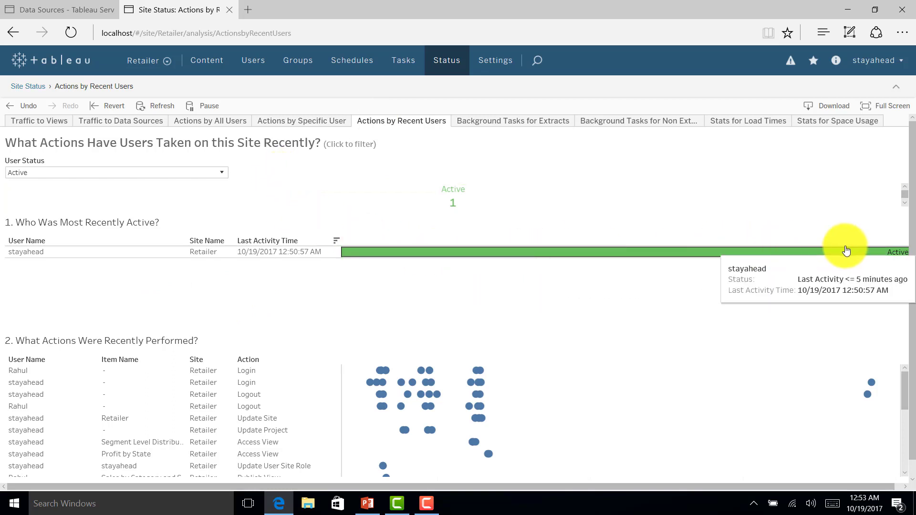
mouse_move(330, 444)
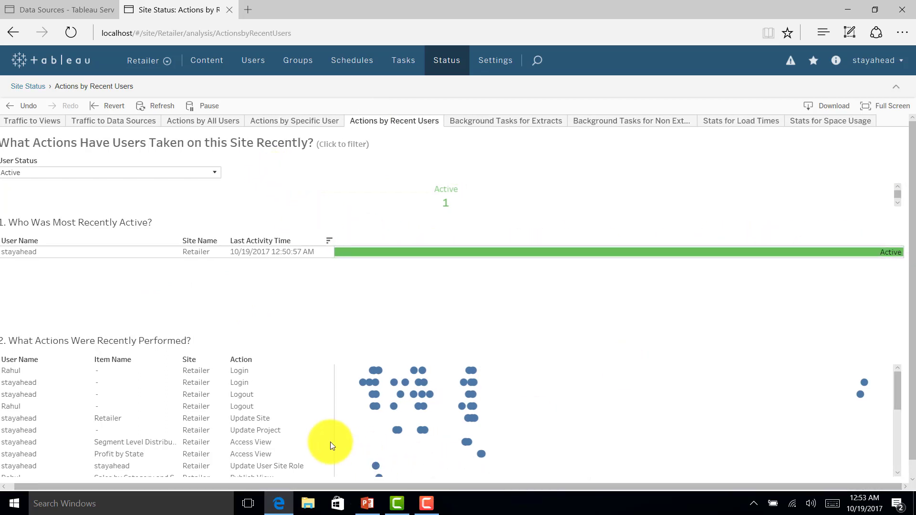
mouse_move(863, 395)
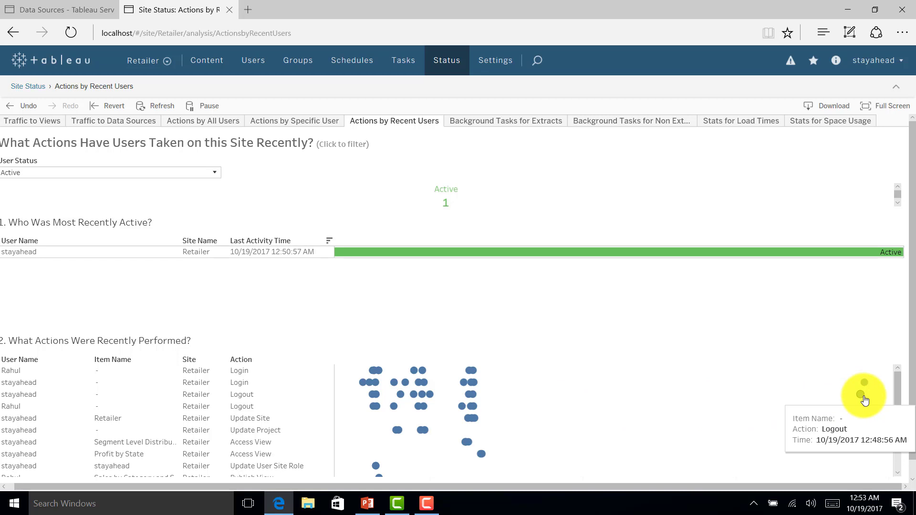
mouse_move(471, 407)
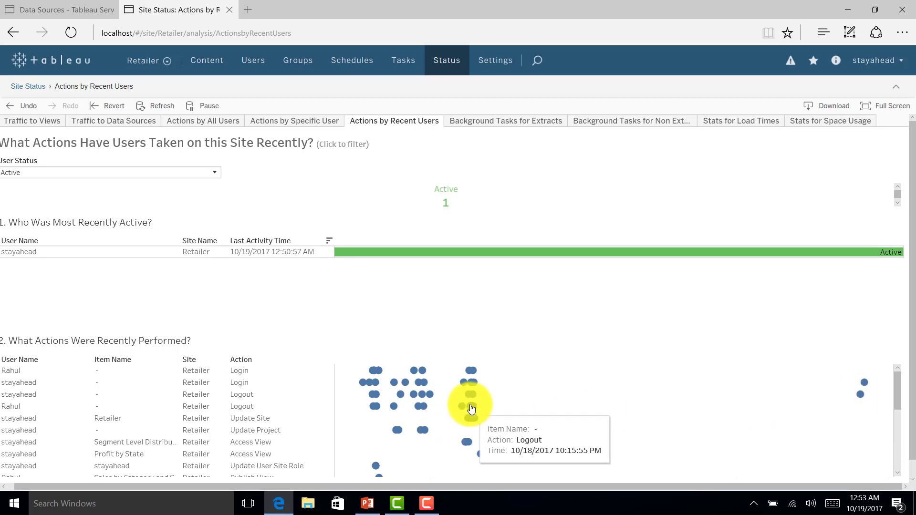
mouse_move(420, 387)
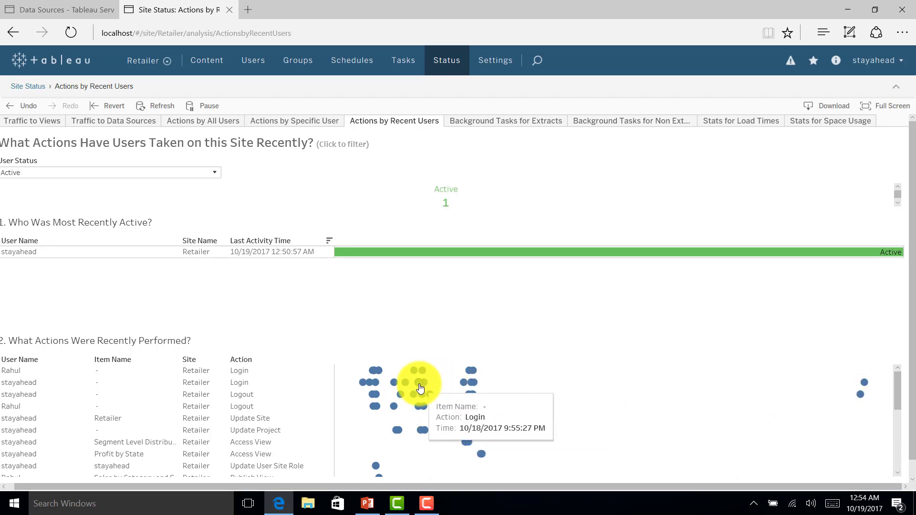
mouse_move(391, 432)
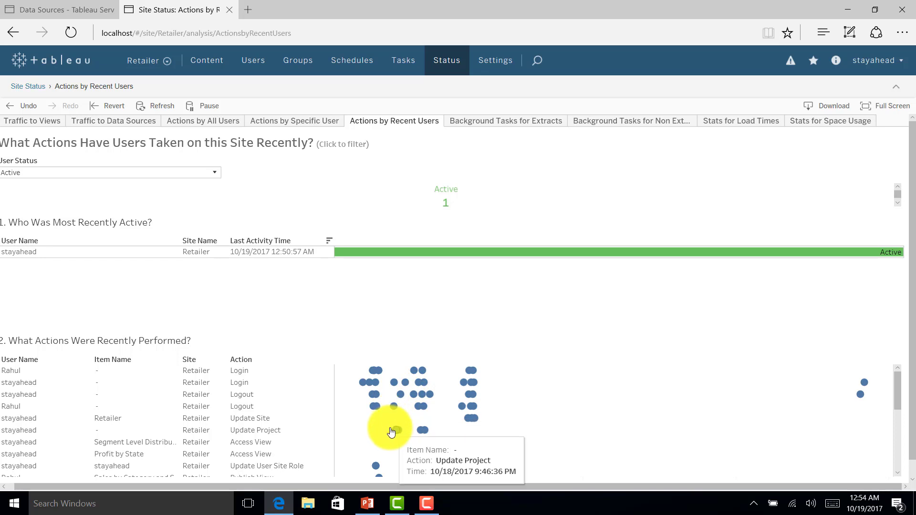
mouse_move(377, 469)
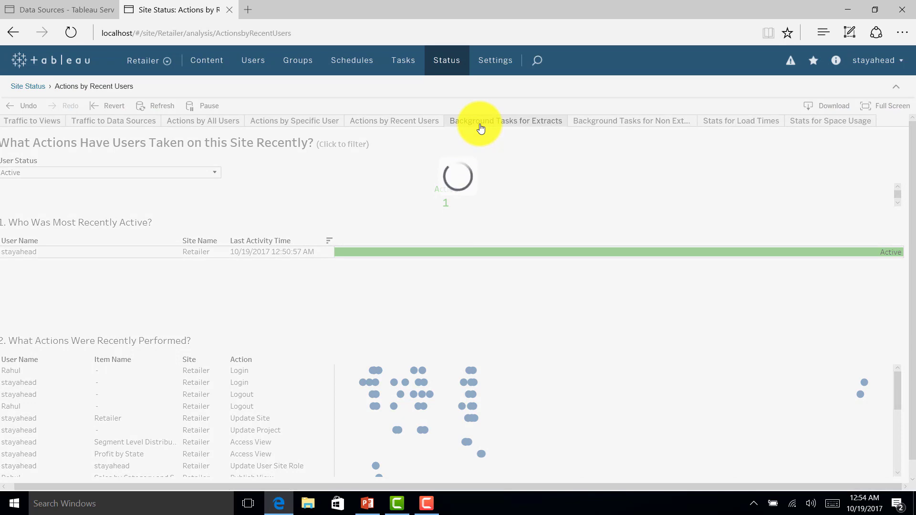
Open the Background Tasks for Extracts dashboard.
left_click(506, 121)
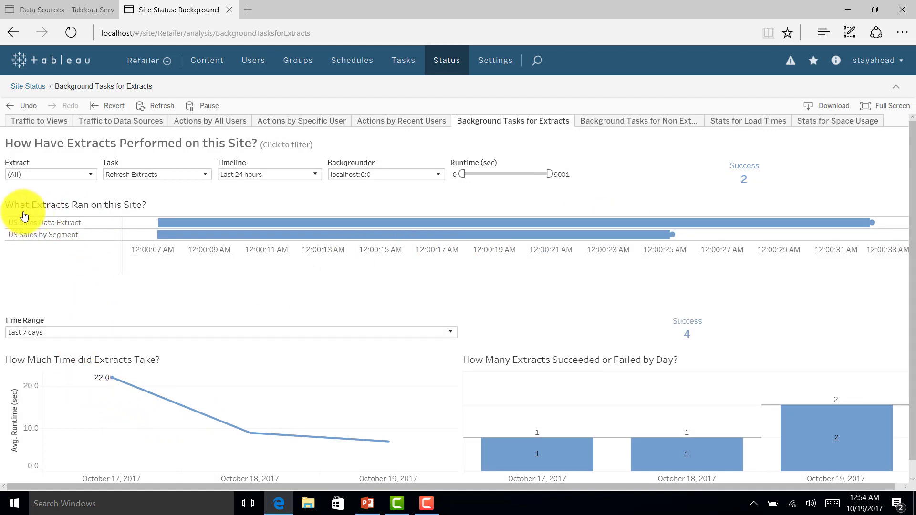
mouse_move(112, 243)
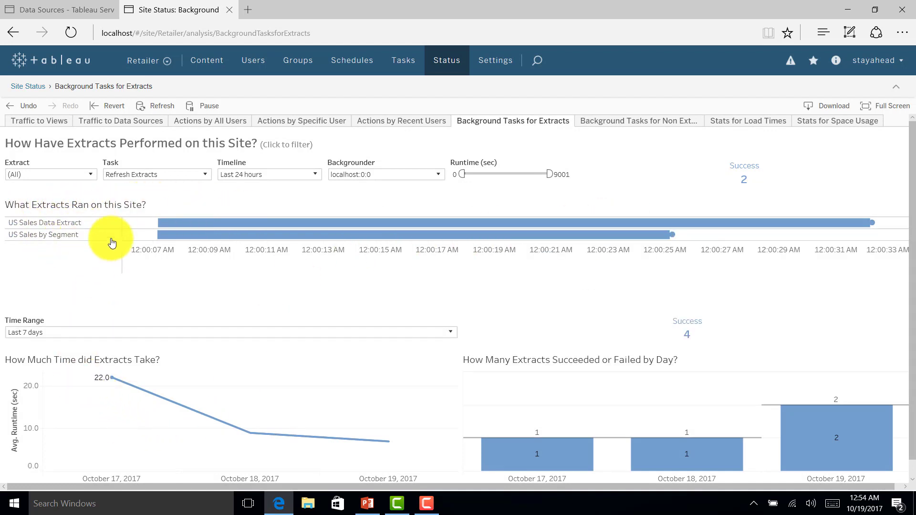
mouse_move(18, 367)
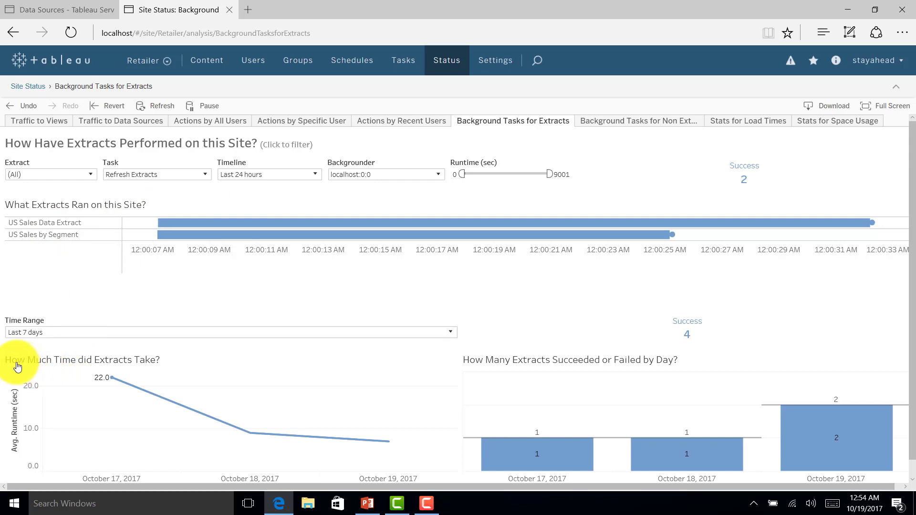
mouse_move(291, 434)
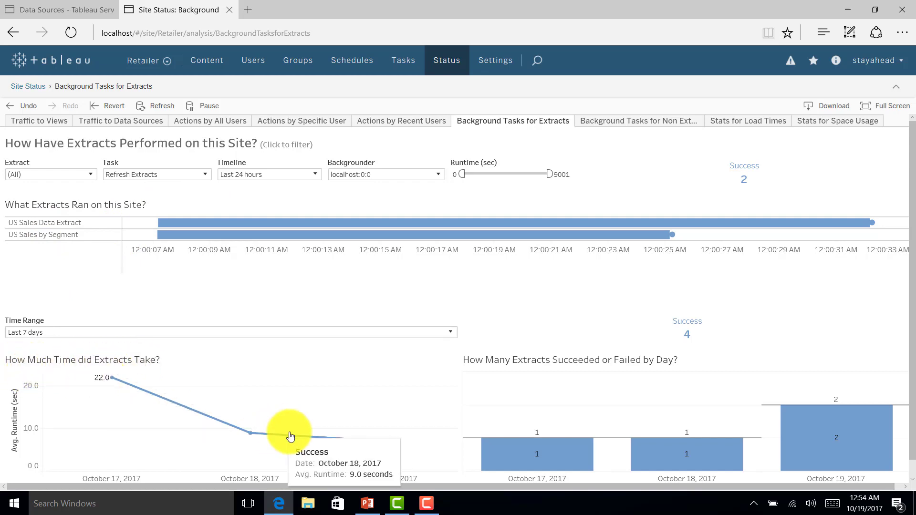
mouse_move(435, 431)
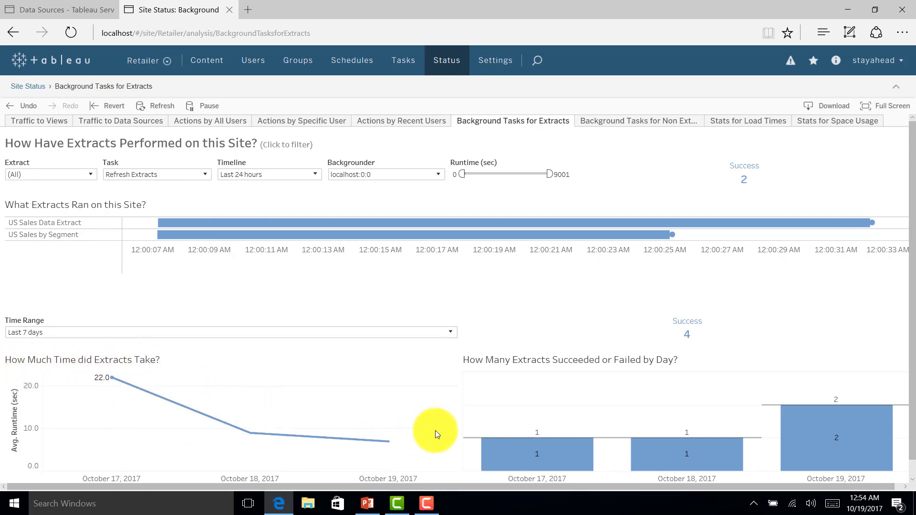
mouse_move(717, 460)
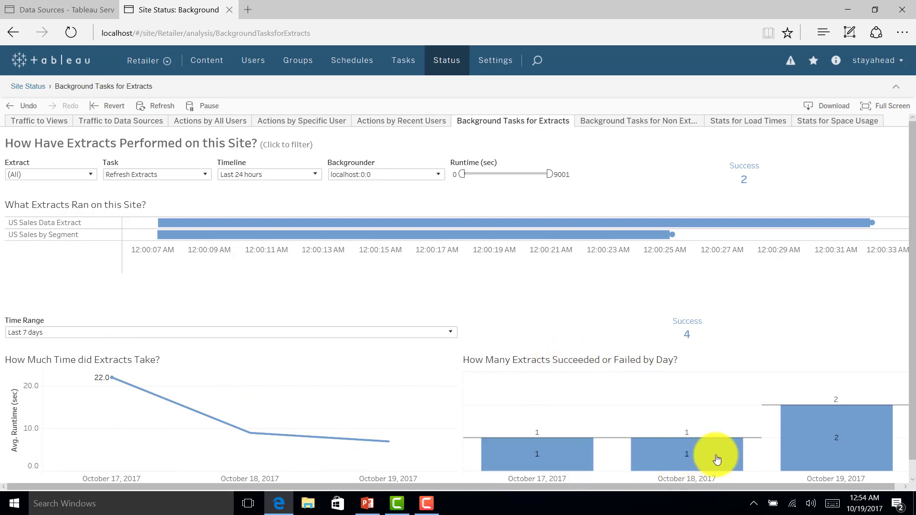
mouse_move(771, 402)
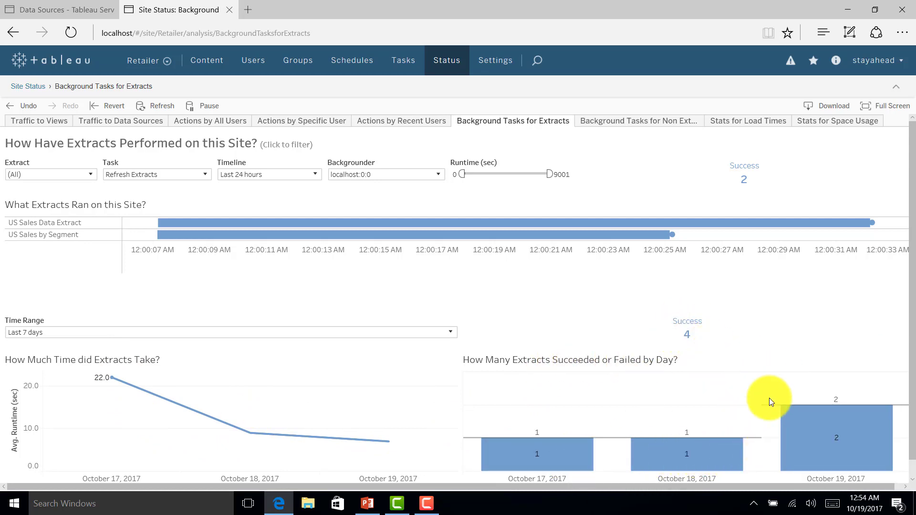
mouse_move(713, 373)
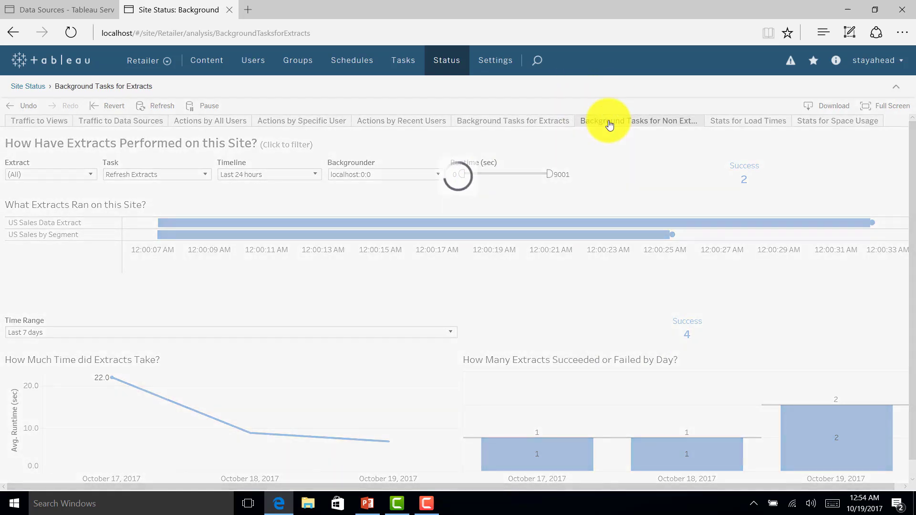
left_click(640, 121)
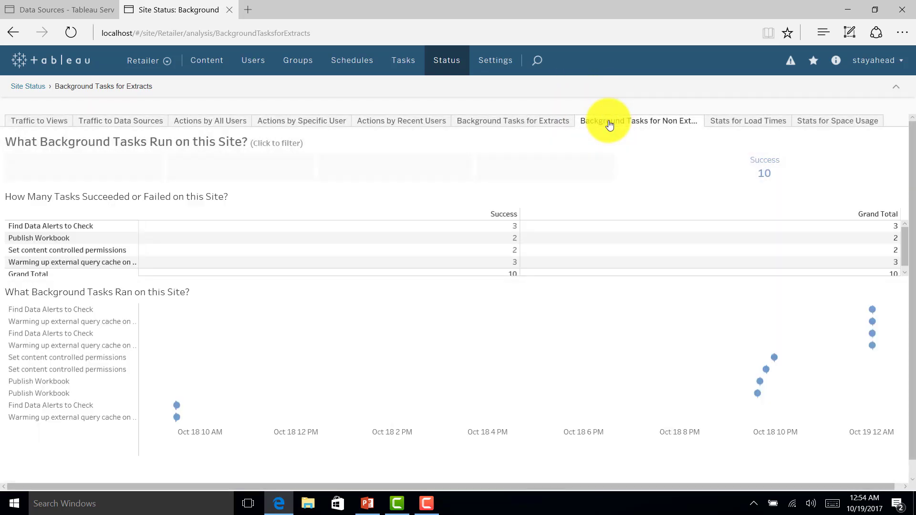
left_click(638, 121)
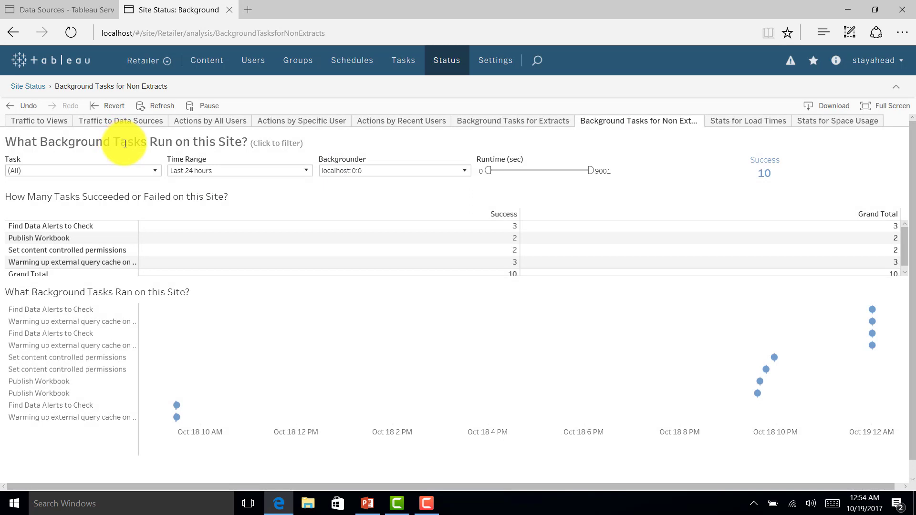
mouse_move(52, 207)
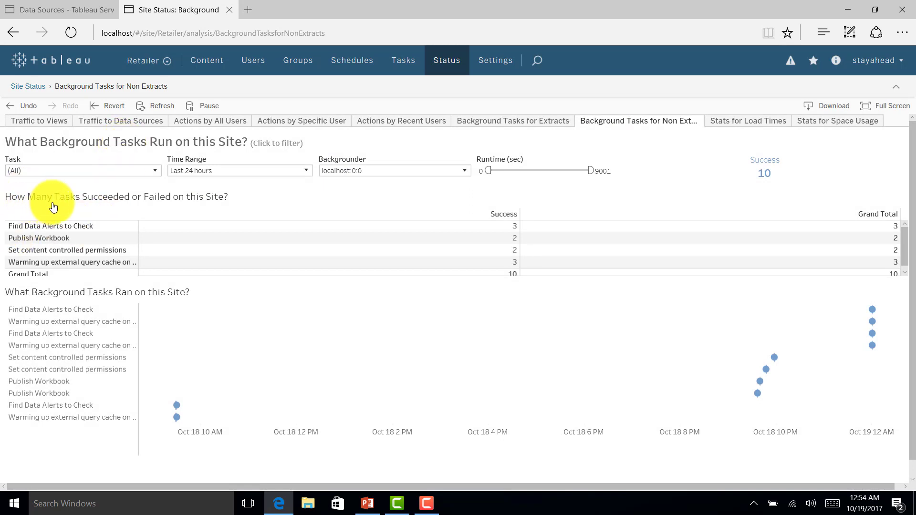
mouse_move(398, 211)
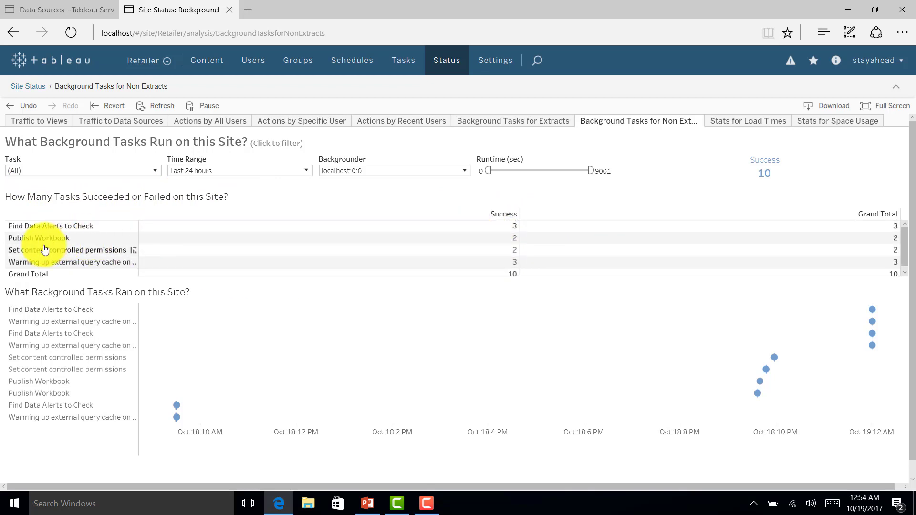
mouse_move(67, 262)
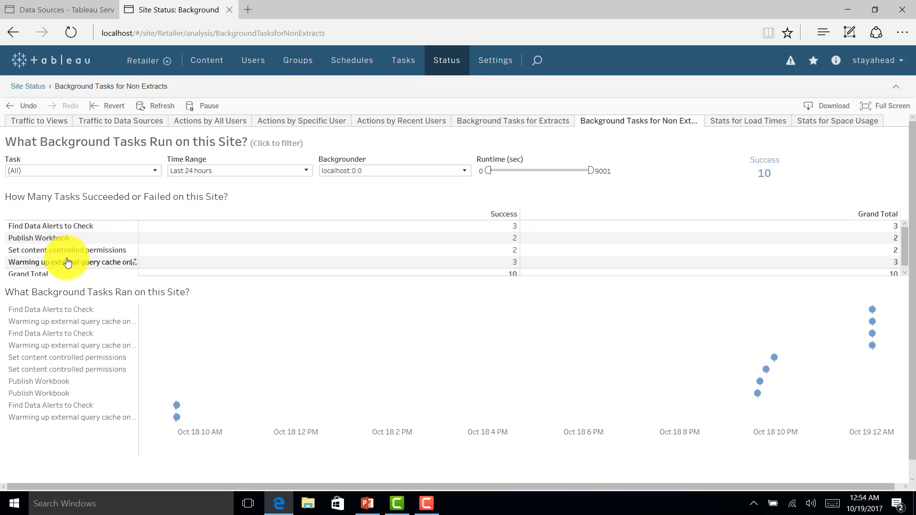
mouse_move(767, 368)
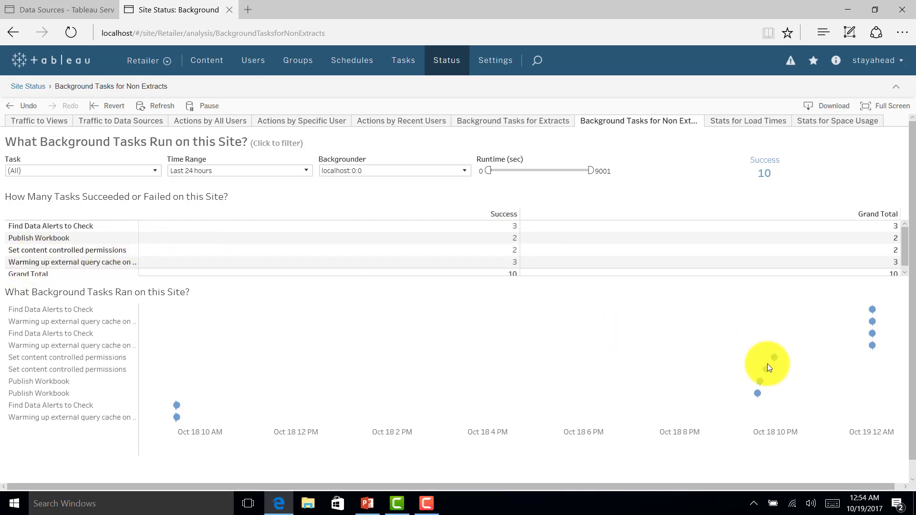
mouse_move(117, 307)
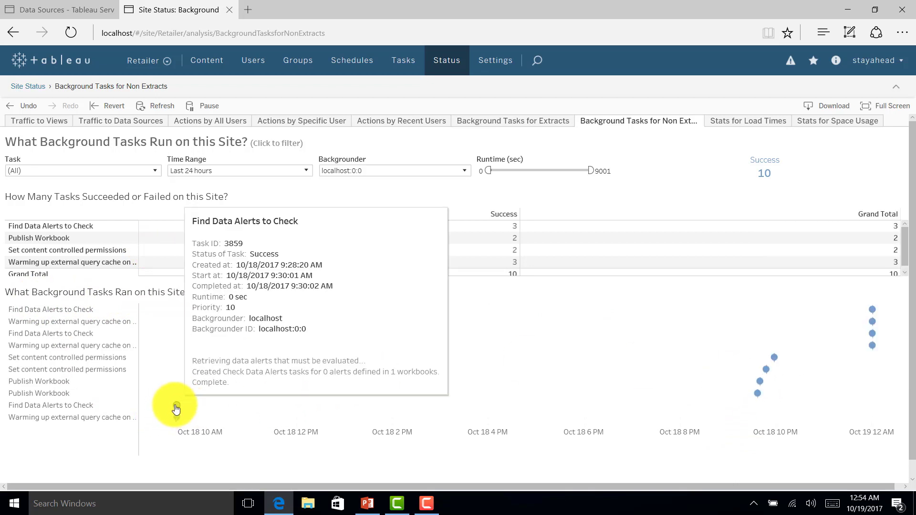
mouse_move(175, 421)
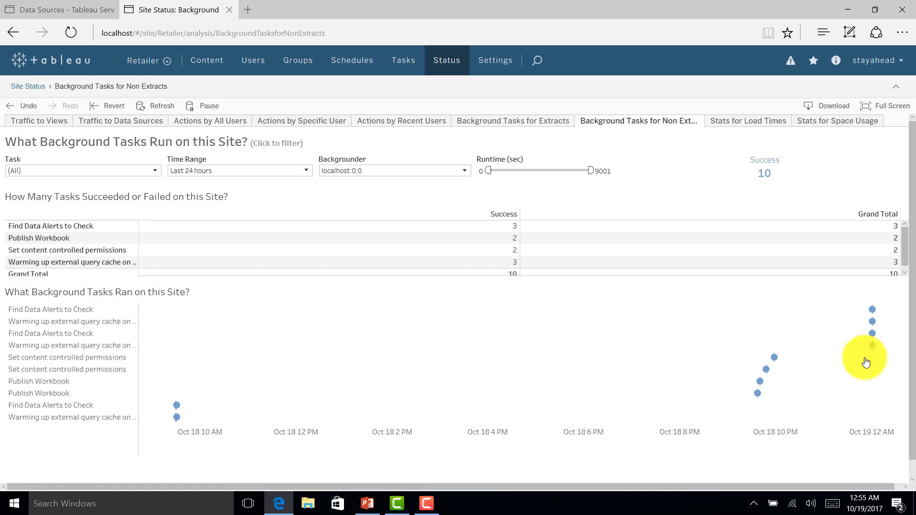
mouse_move(650, 335)
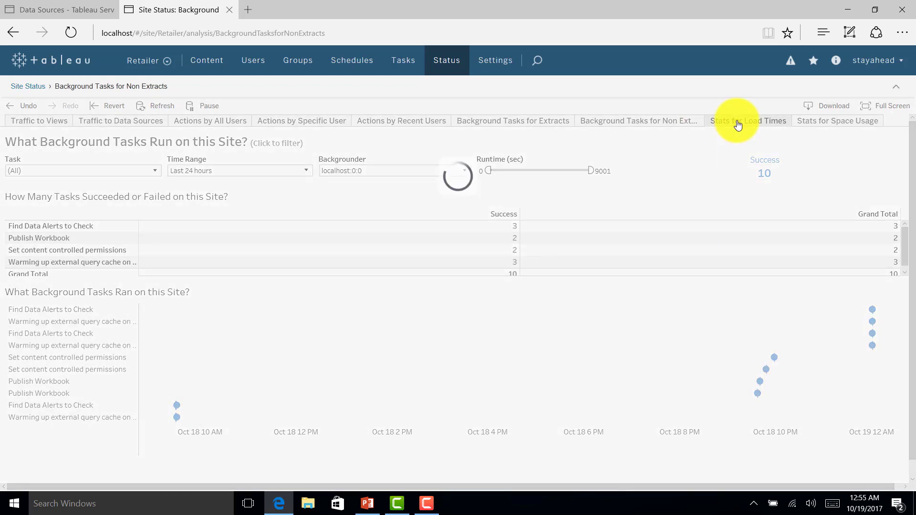
Open the Stats for Load Times dashboard charting average and exact view load times.
left_click(748, 120)
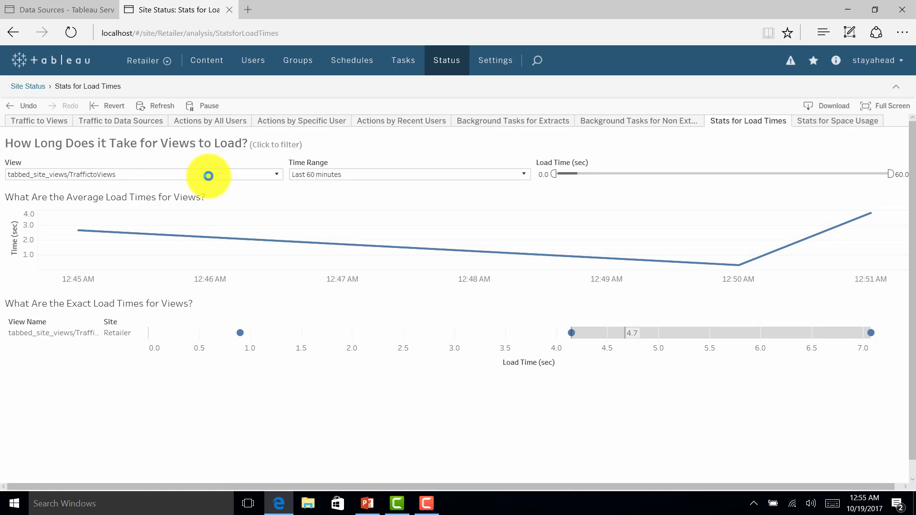
mouse_move(20, 203)
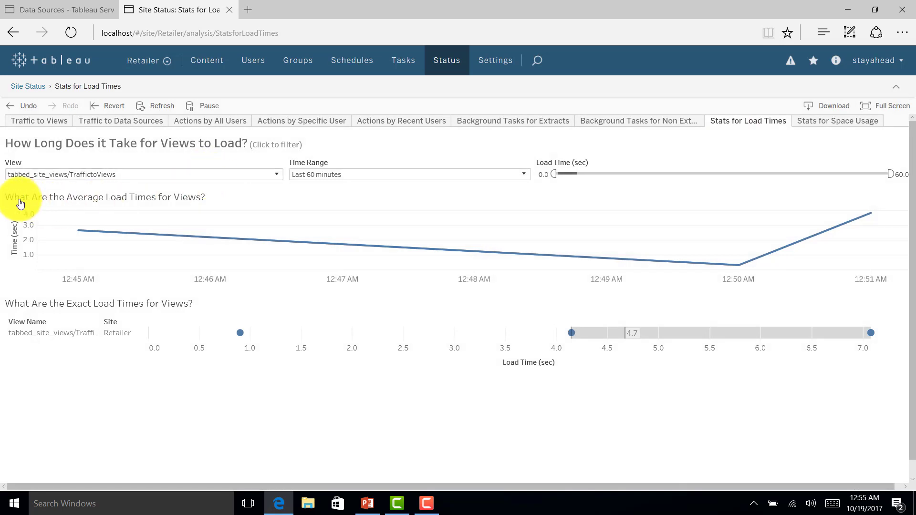
mouse_move(97, 143)
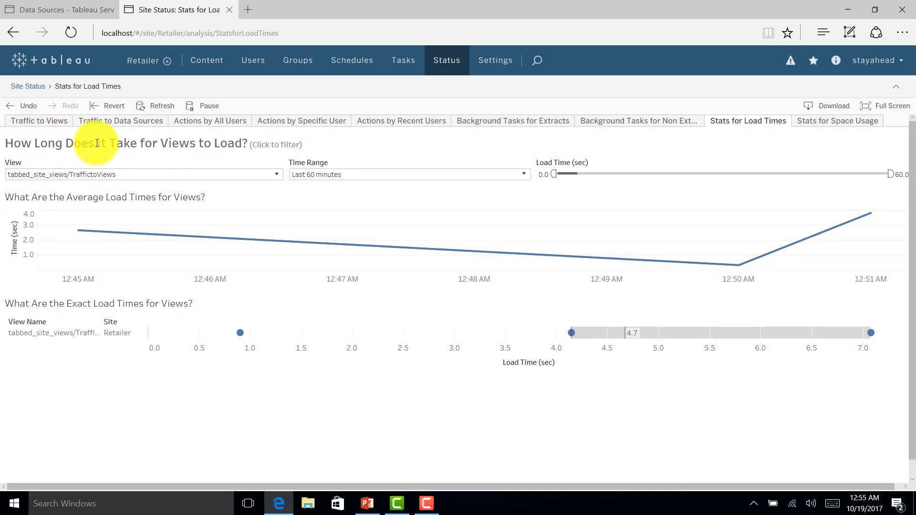
mouse_move(115, 234)
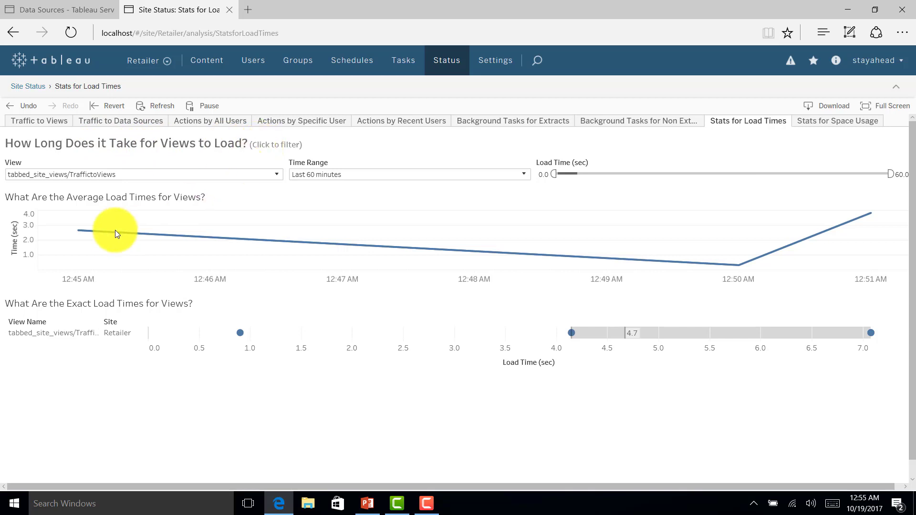
mouse_move(18, 259)
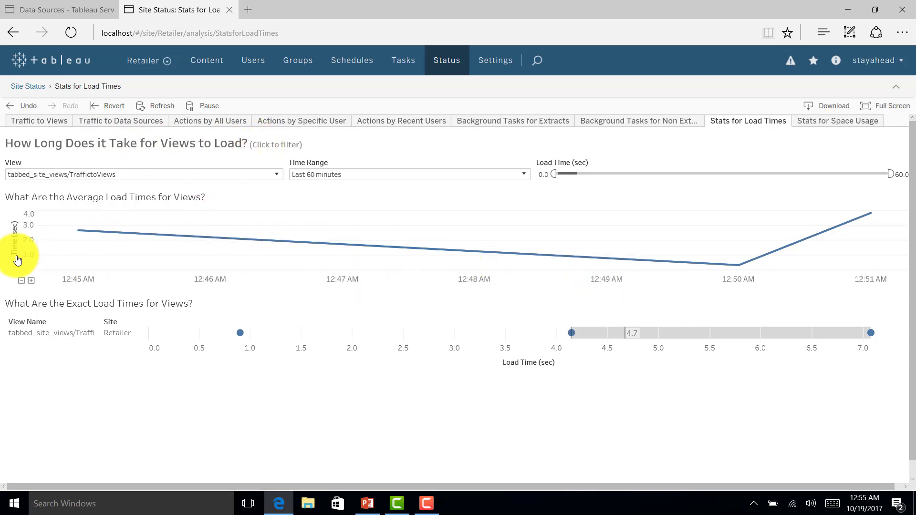
mouse_move(83, 333)
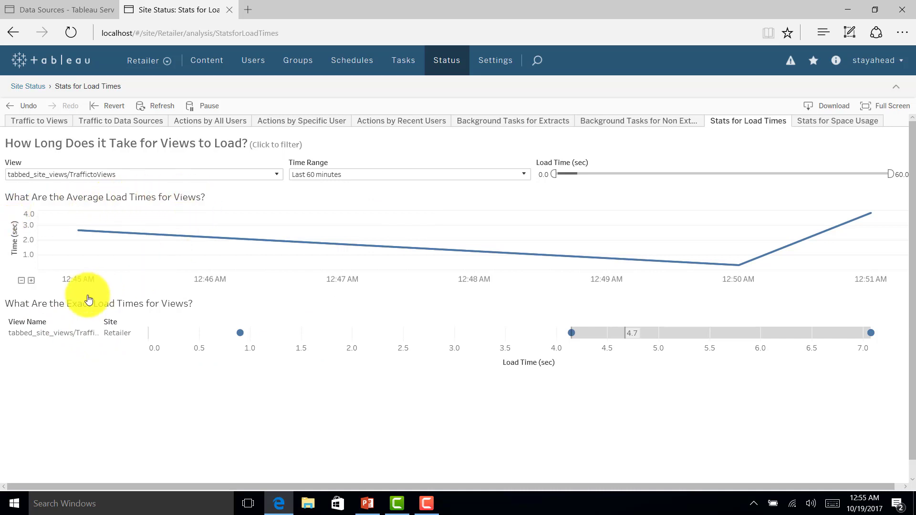
mouse_move(92, 314)
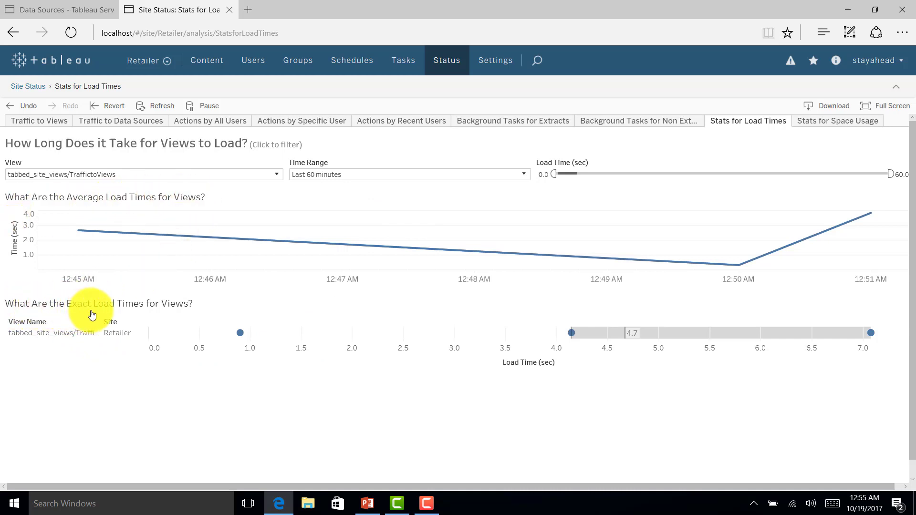
mouse_move(182, 306)
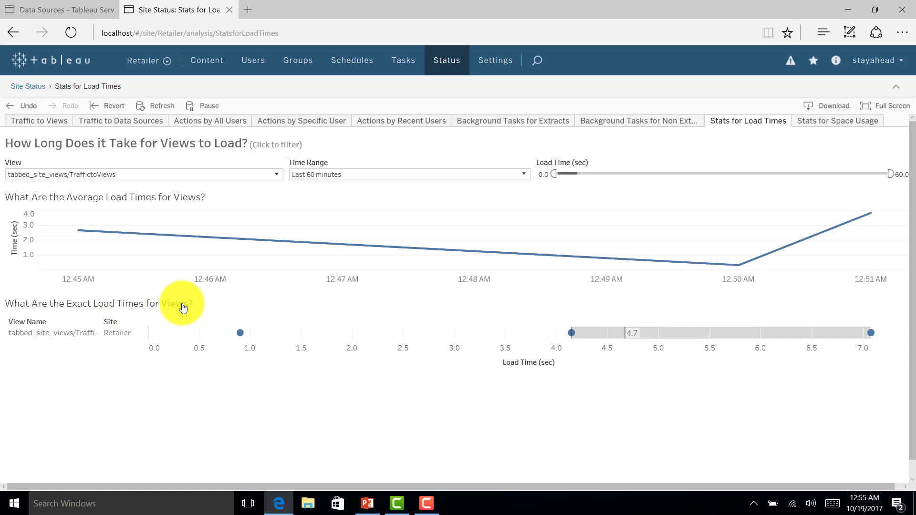
mouse_move(622, 212)
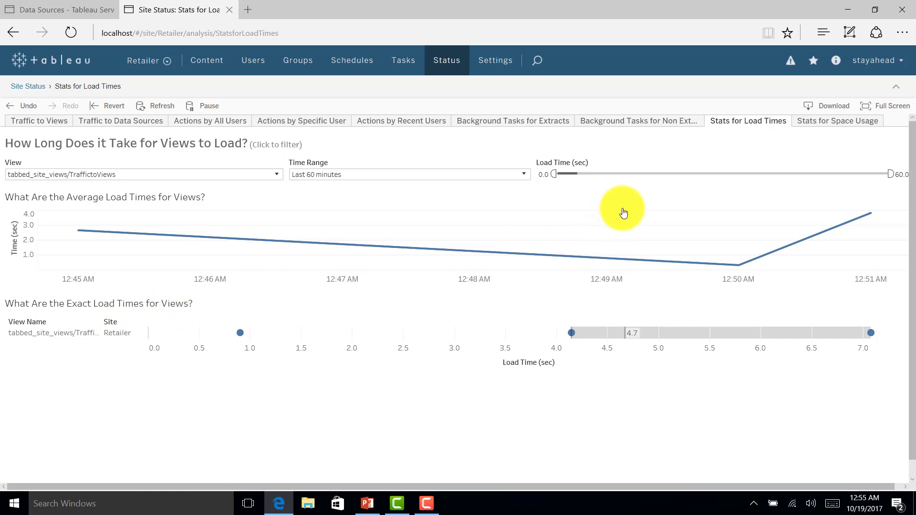
left_click(837, 120)
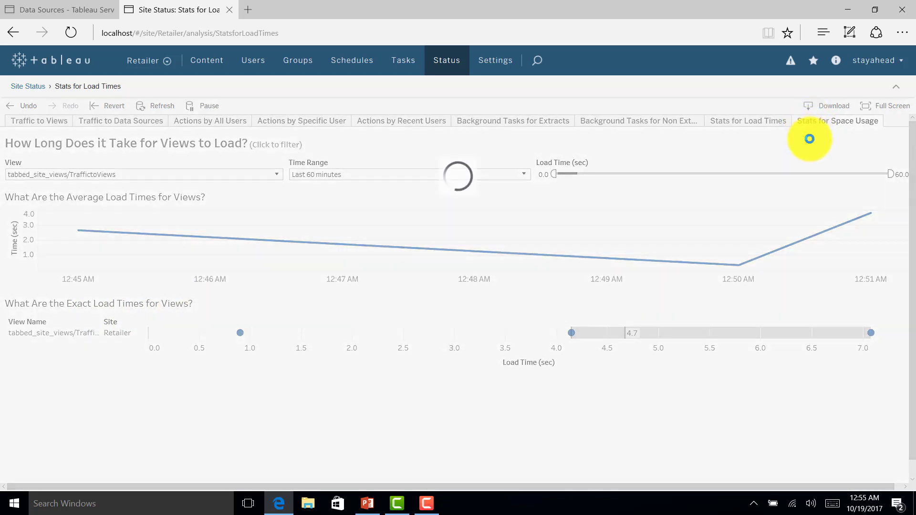
Open the Stats for Space Usage tab, showing 0.003521GB total site space used.
left_click(836, 120)
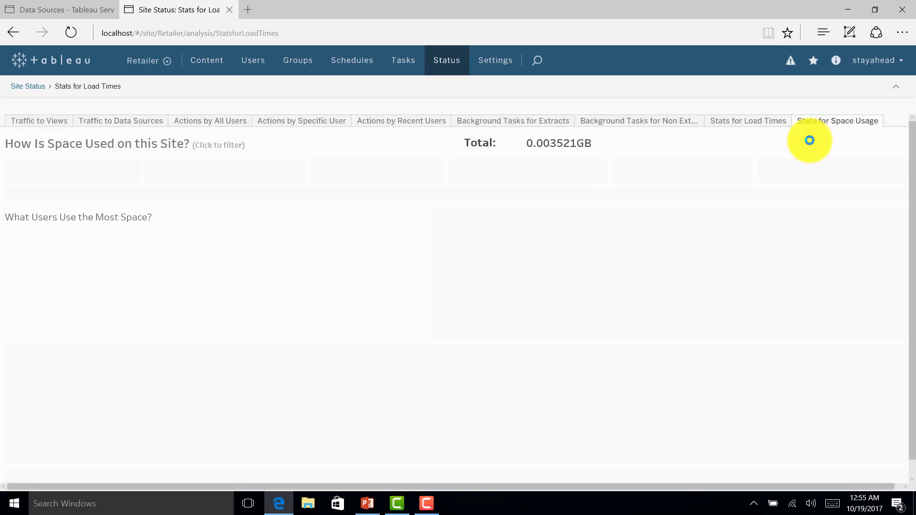
left_click(837, 121)
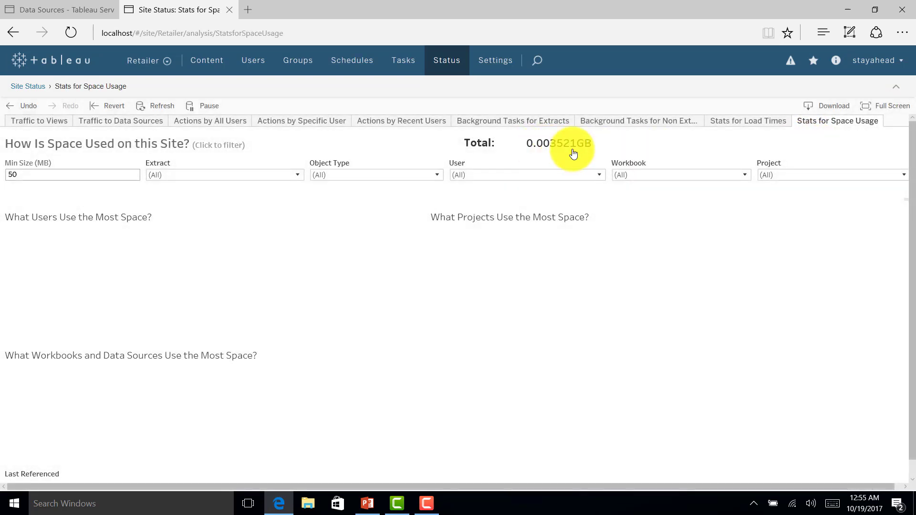
mouse_move(23, 310)
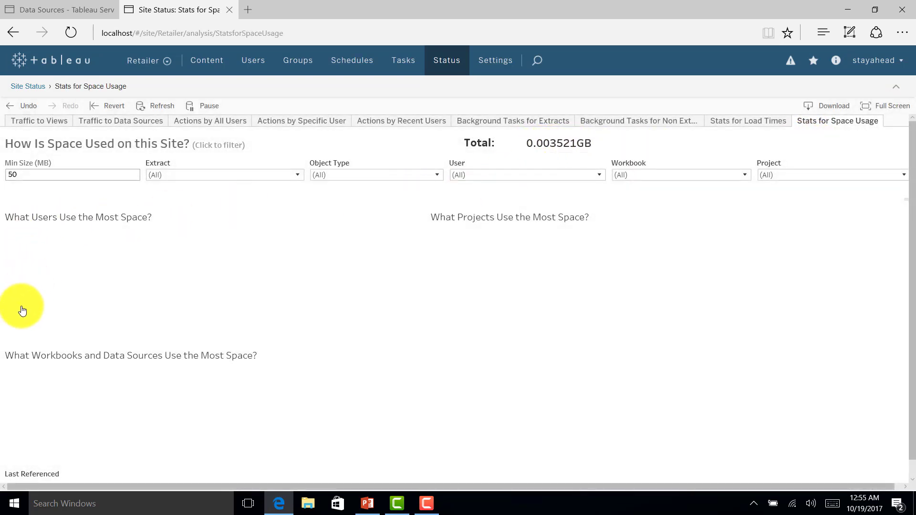
mouse_move(229, 241)
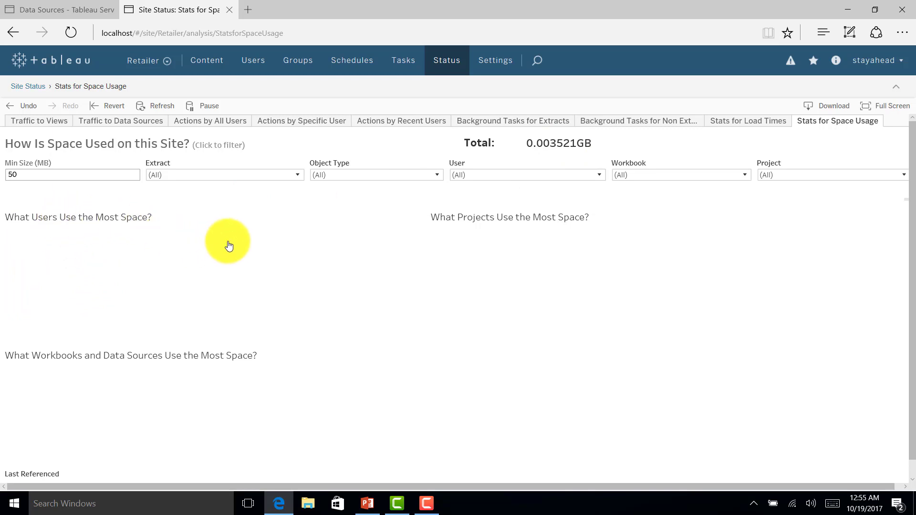
mouse_move(58, 224)
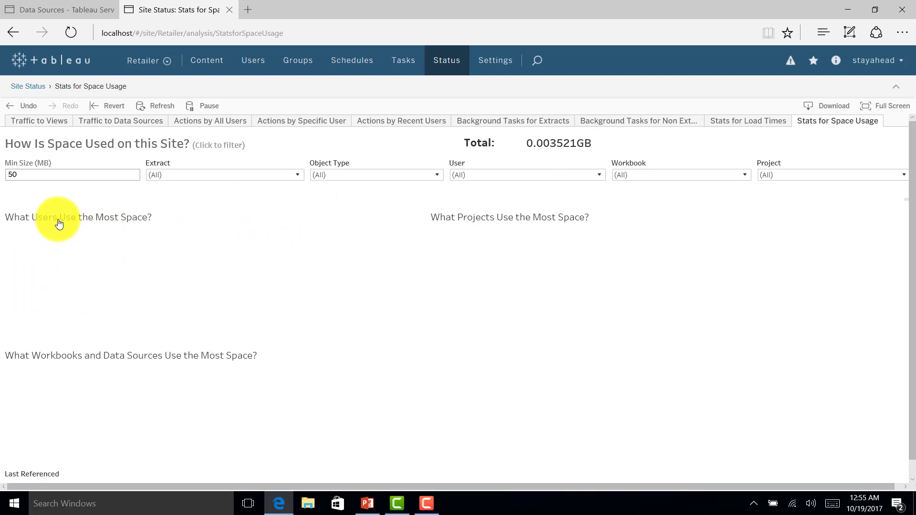
mouse_move(92, 349)
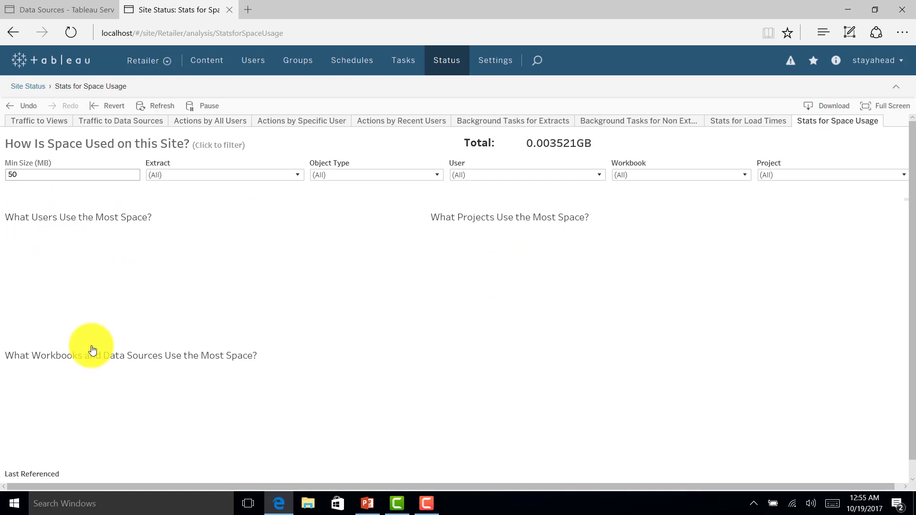
mouse_move(458, 300)
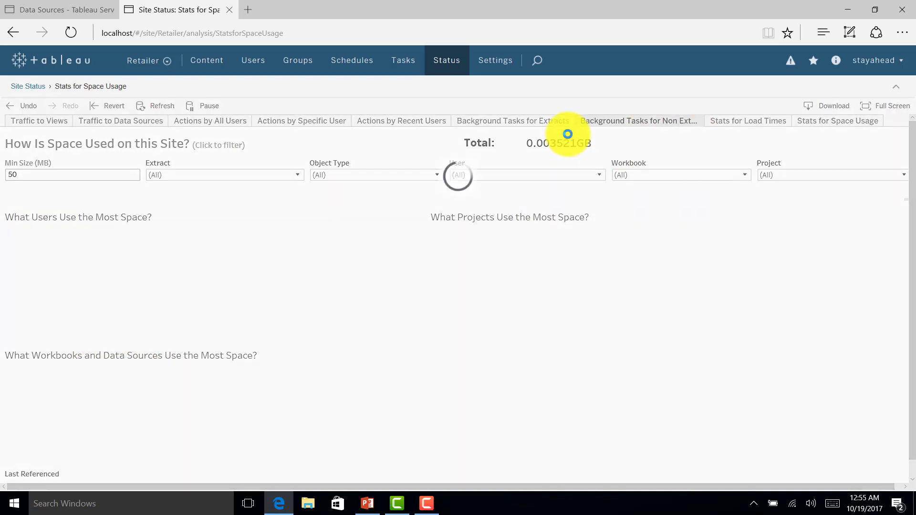
Return to the Background Tasks for Non Extracts tab listing 10 successful tasks.
left_click(638, 121)
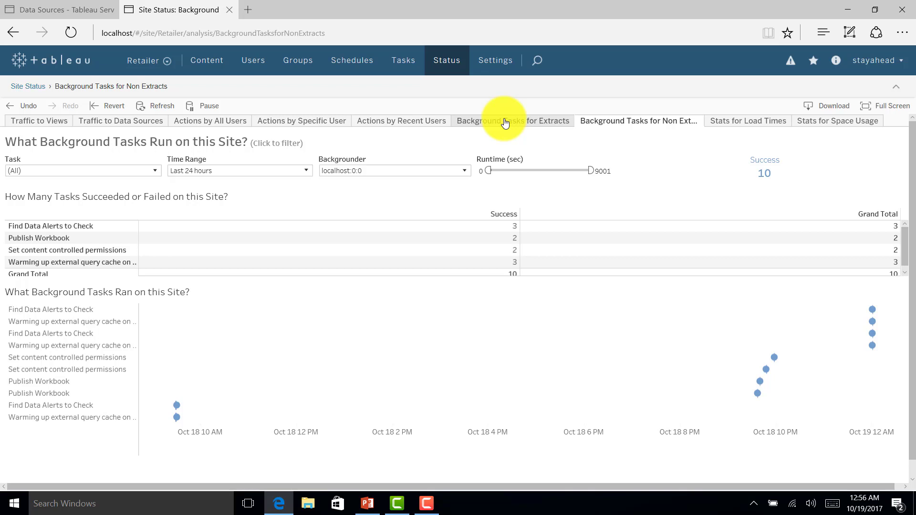
mouse_move(844, 129)
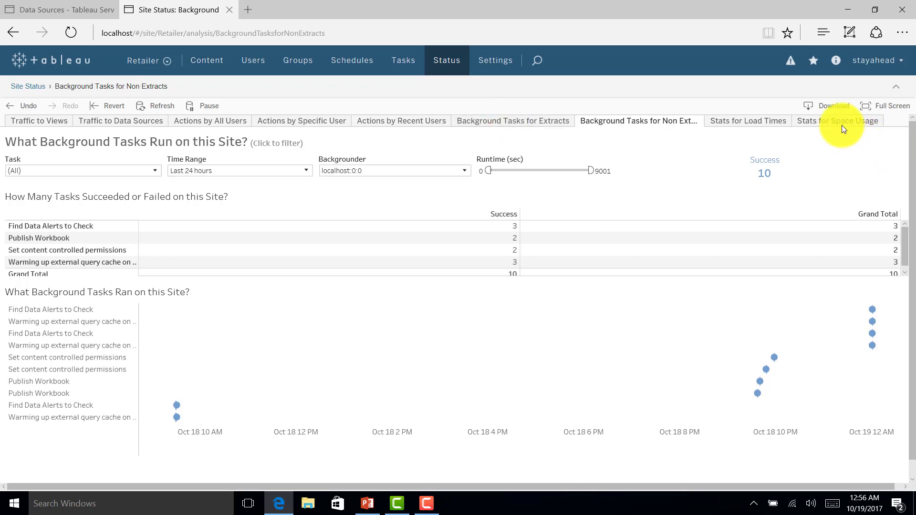
Show the Download menu with Image, Data, Crosstab, PDF and Tableau Workbook options.
left_click(830, 106)
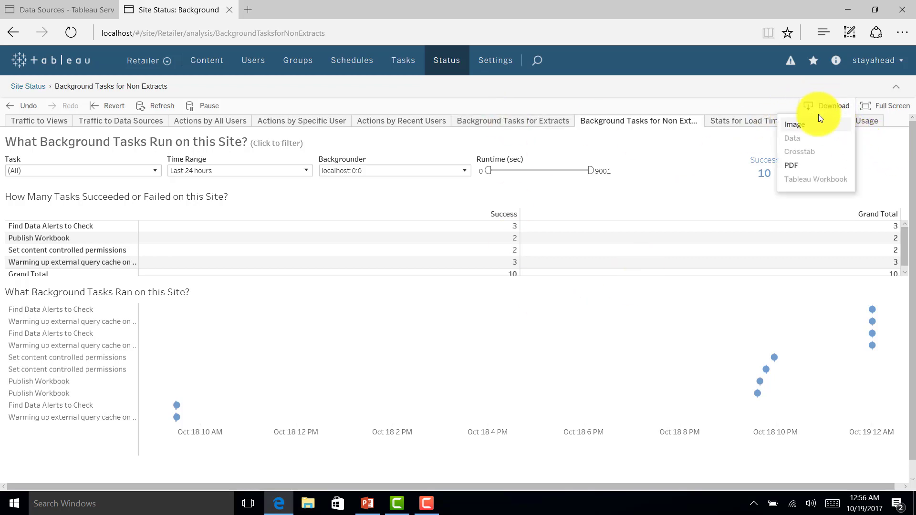
mouse_move(617, 87)
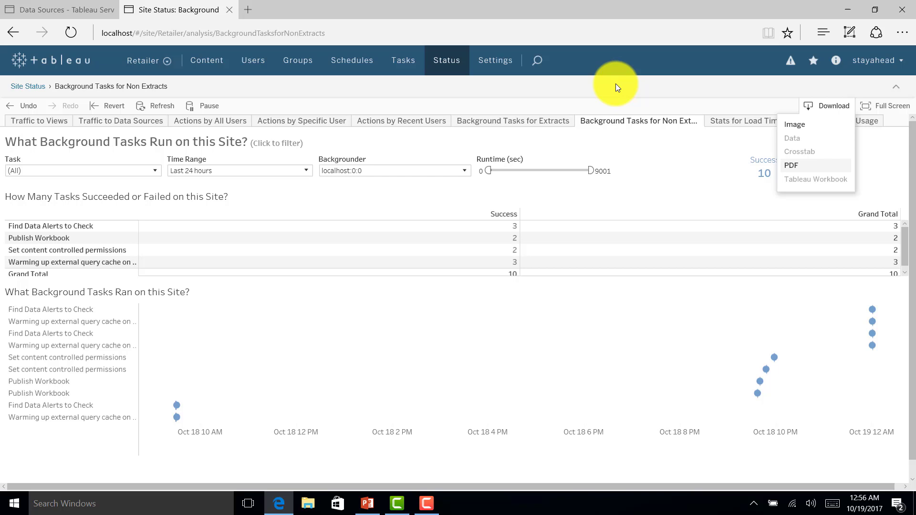